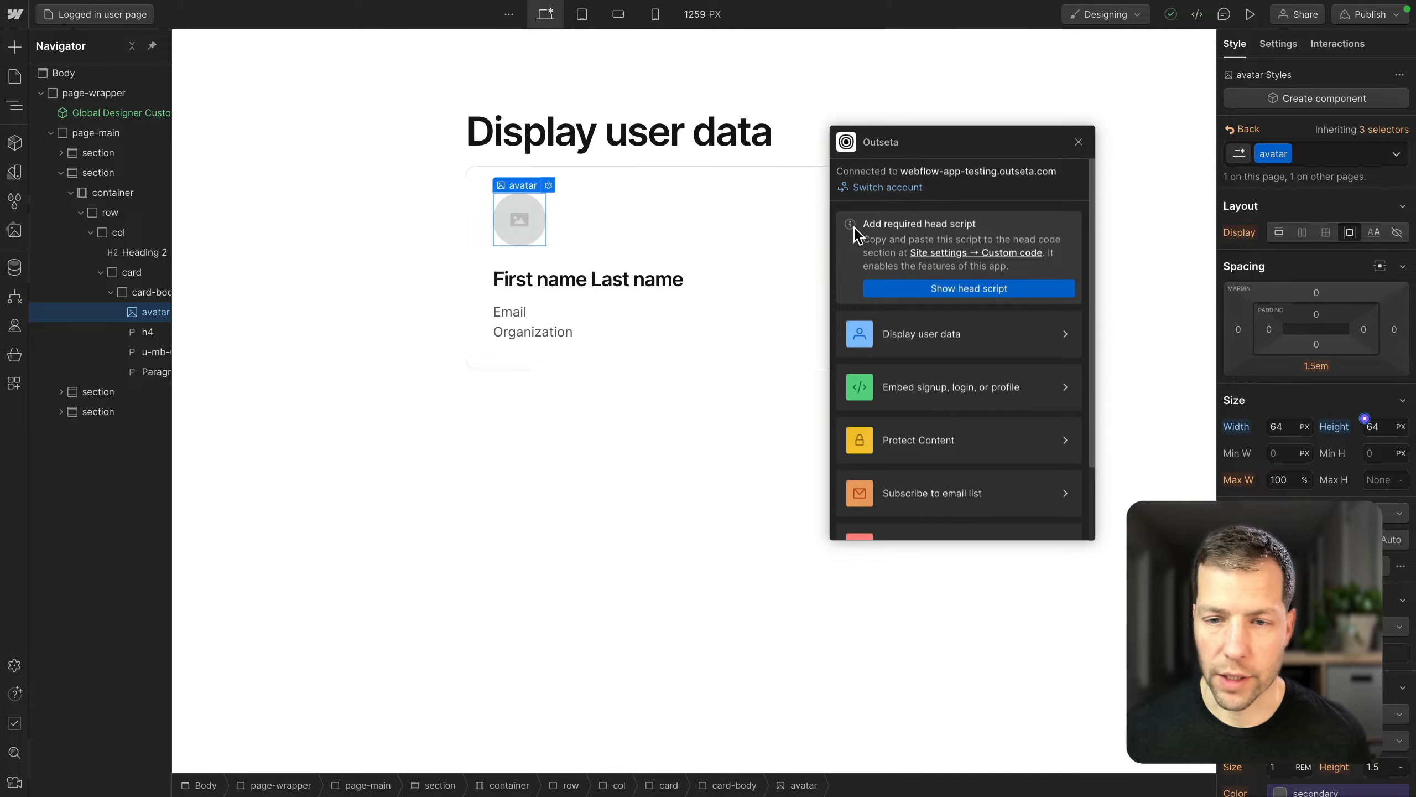
mouse_move(883, 244)
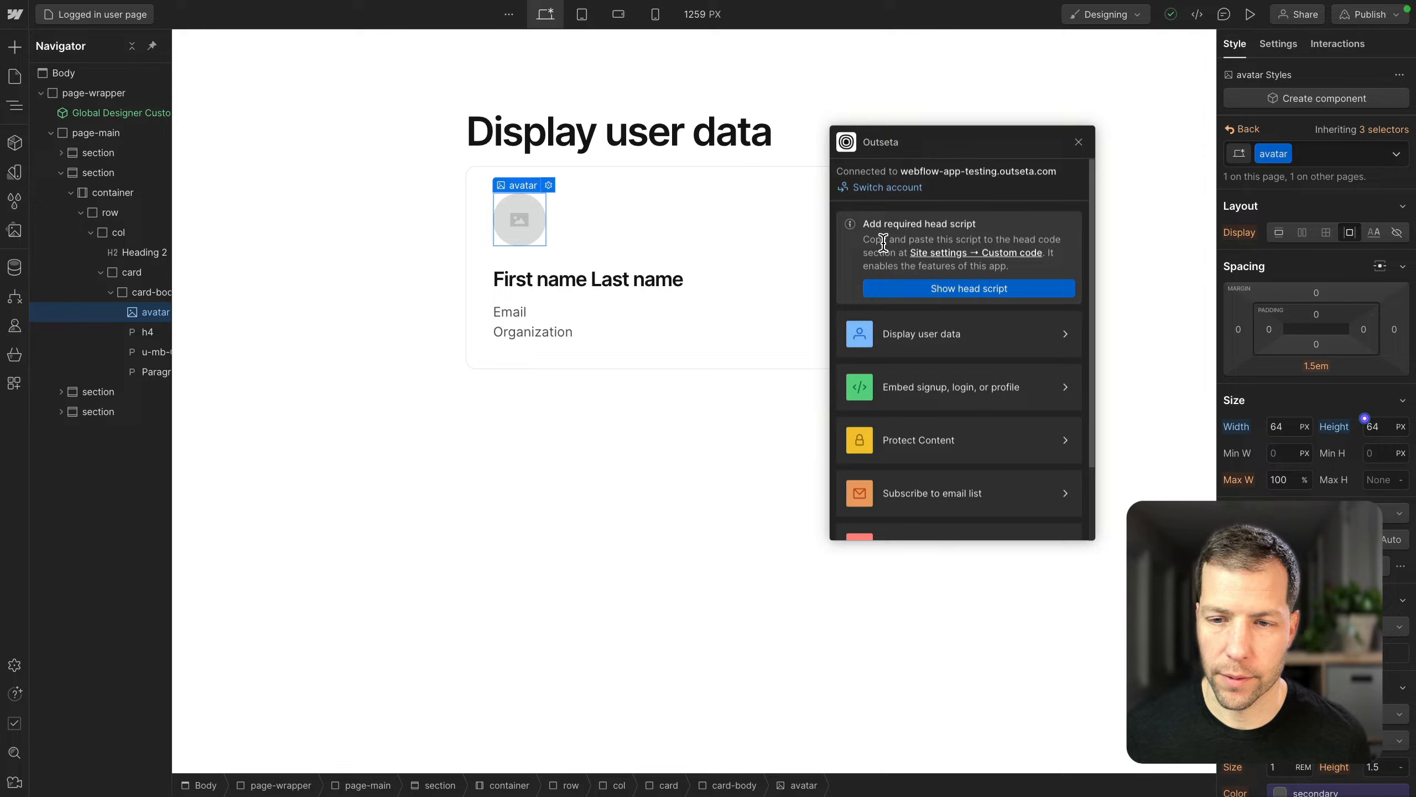
Bind the avatar image to the Outseta person Profile Image Url via Display user data
scroll("down", 3)
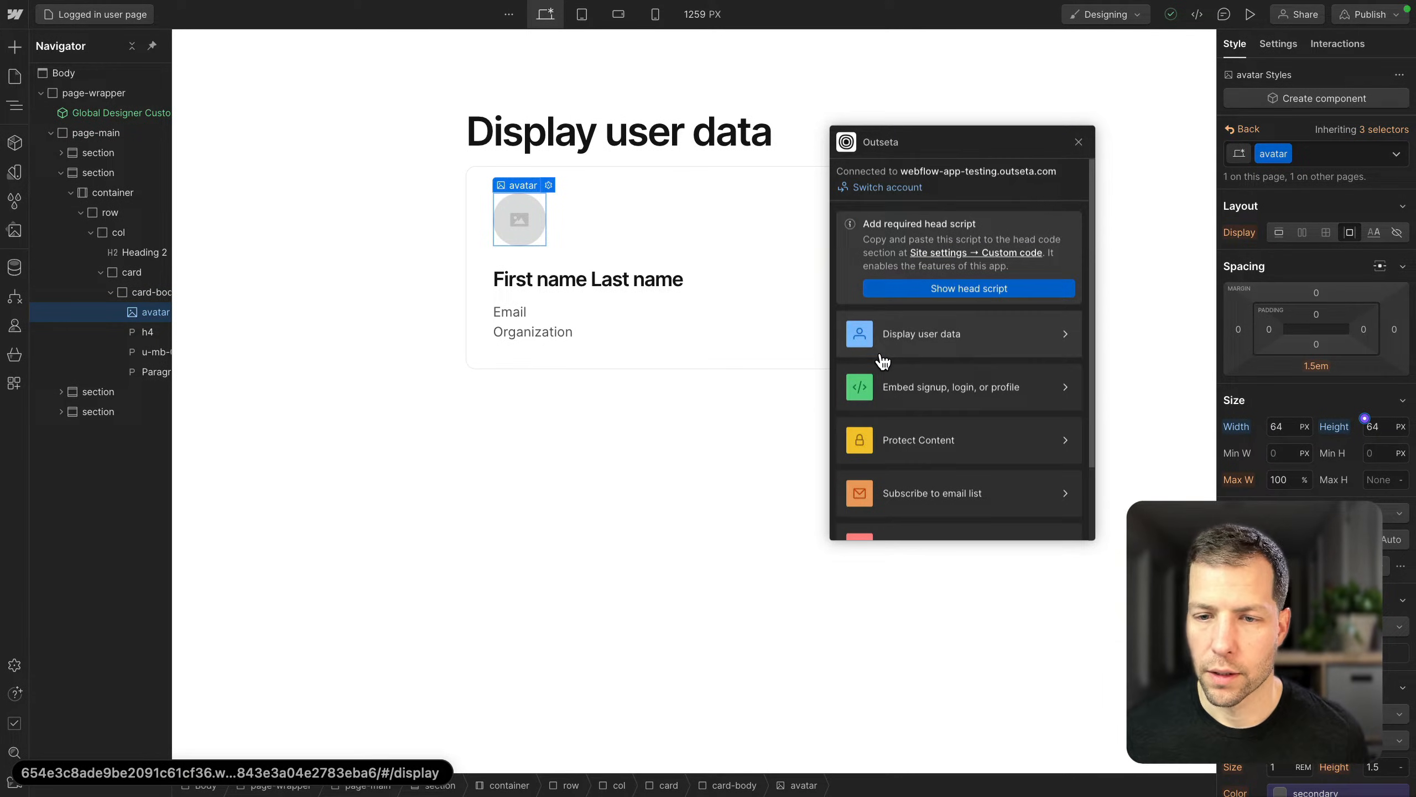
left_click(920, 333)
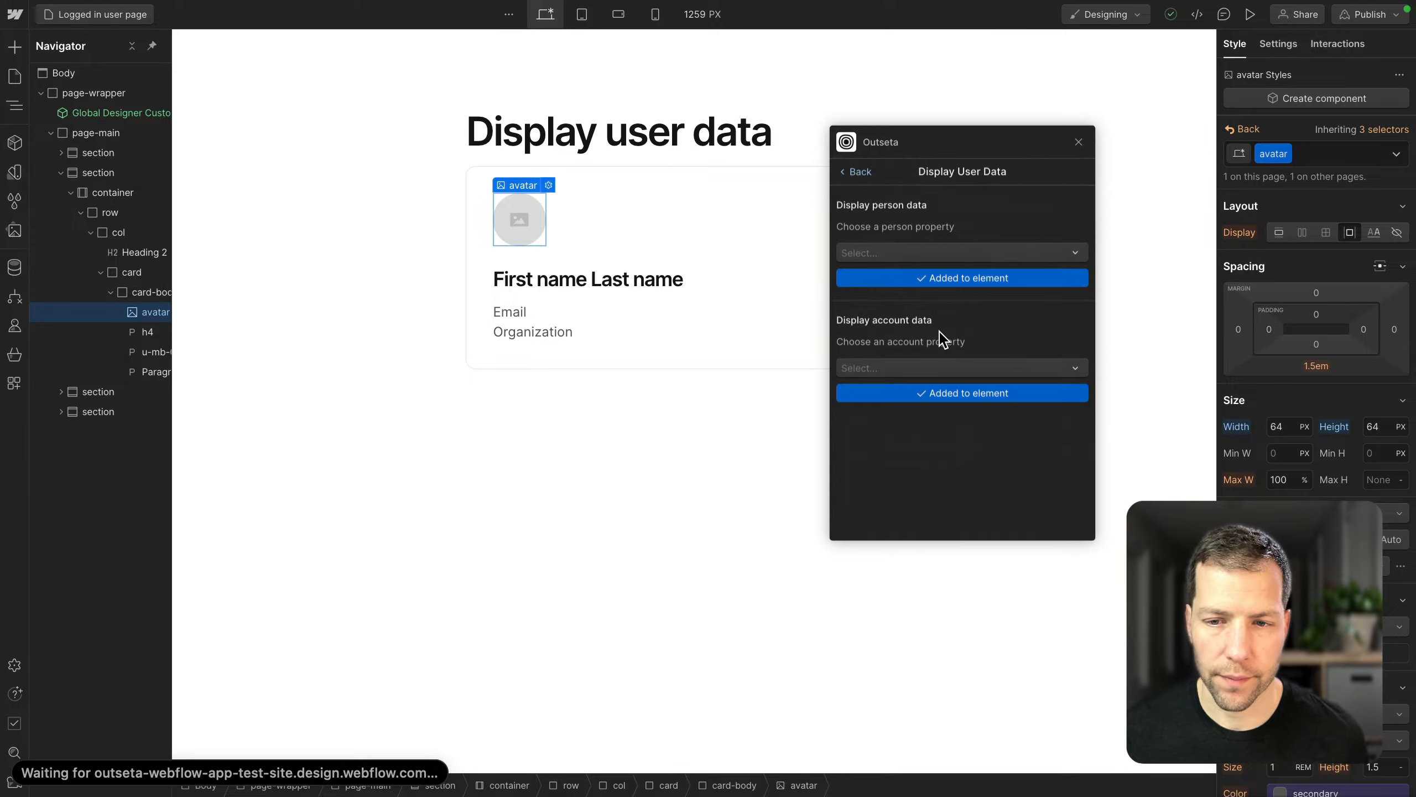
mouse_move(519, 227)
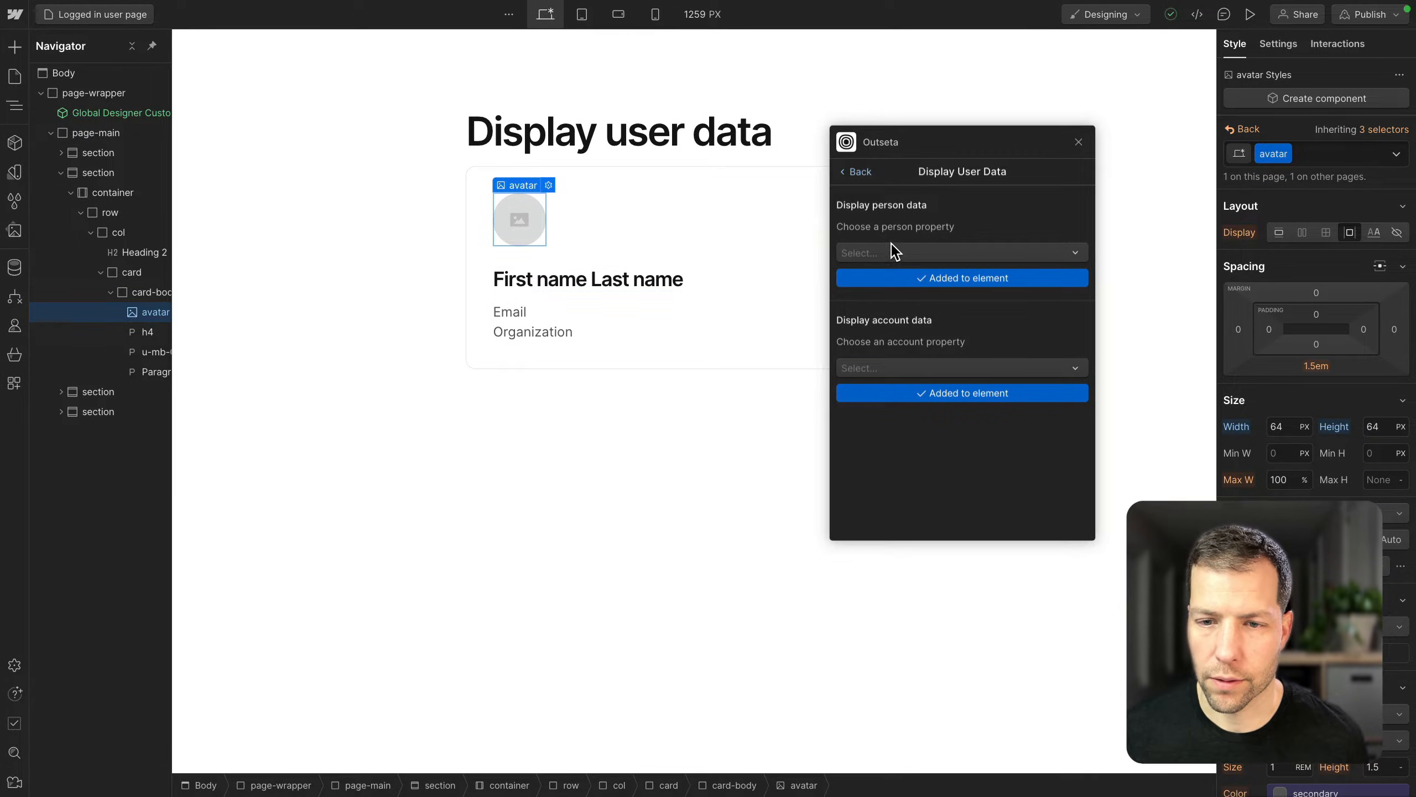
left_click(962, 252)
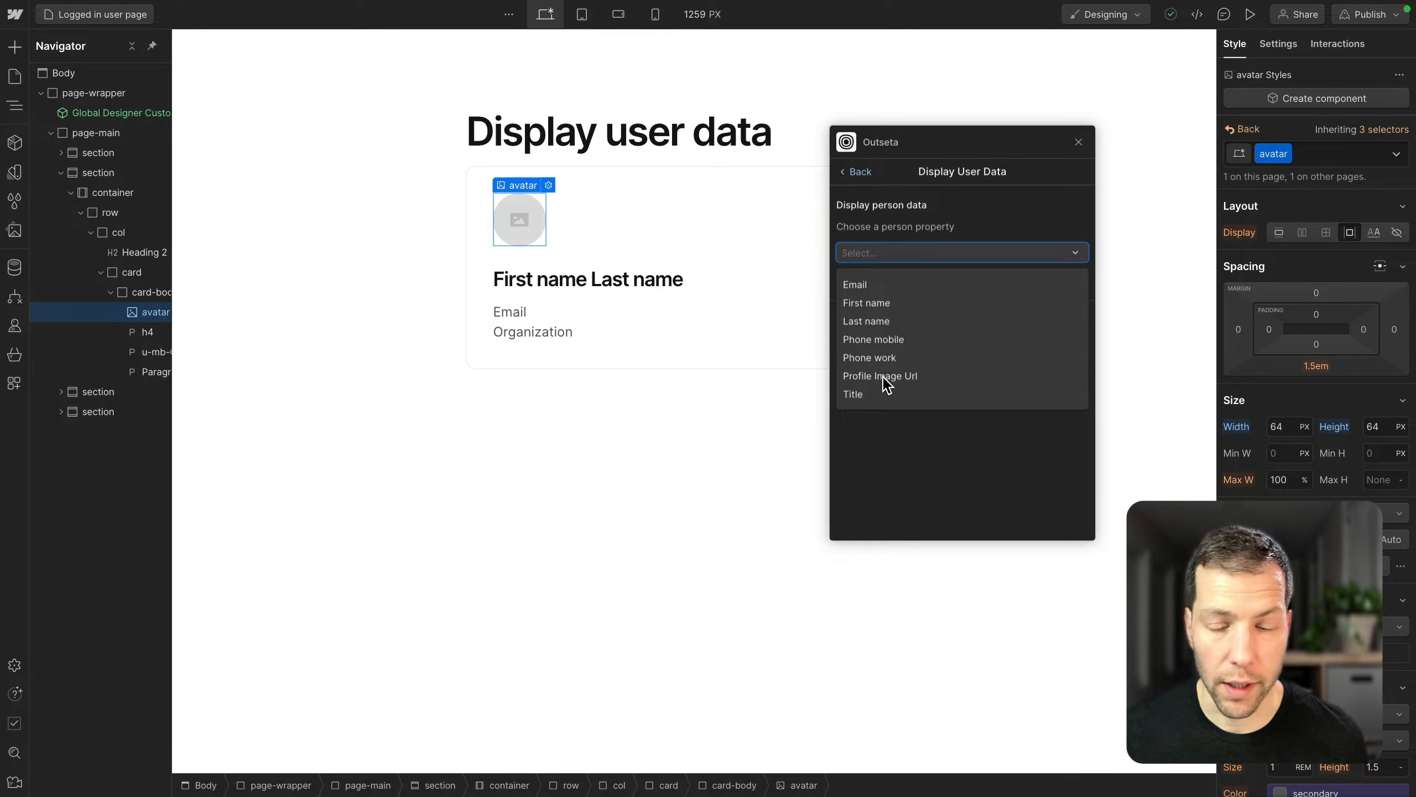
left_click(881, 376)
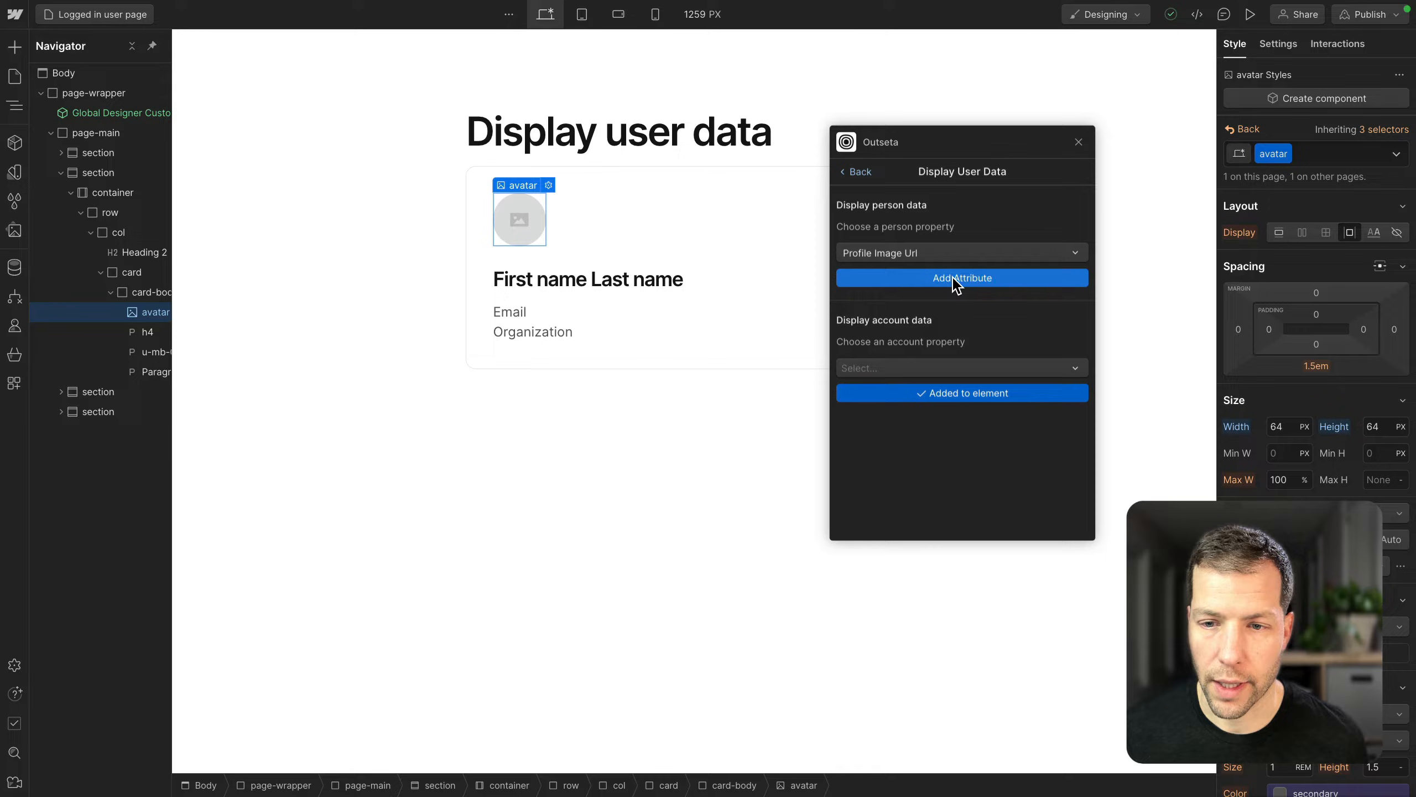
left_click(962, 278)
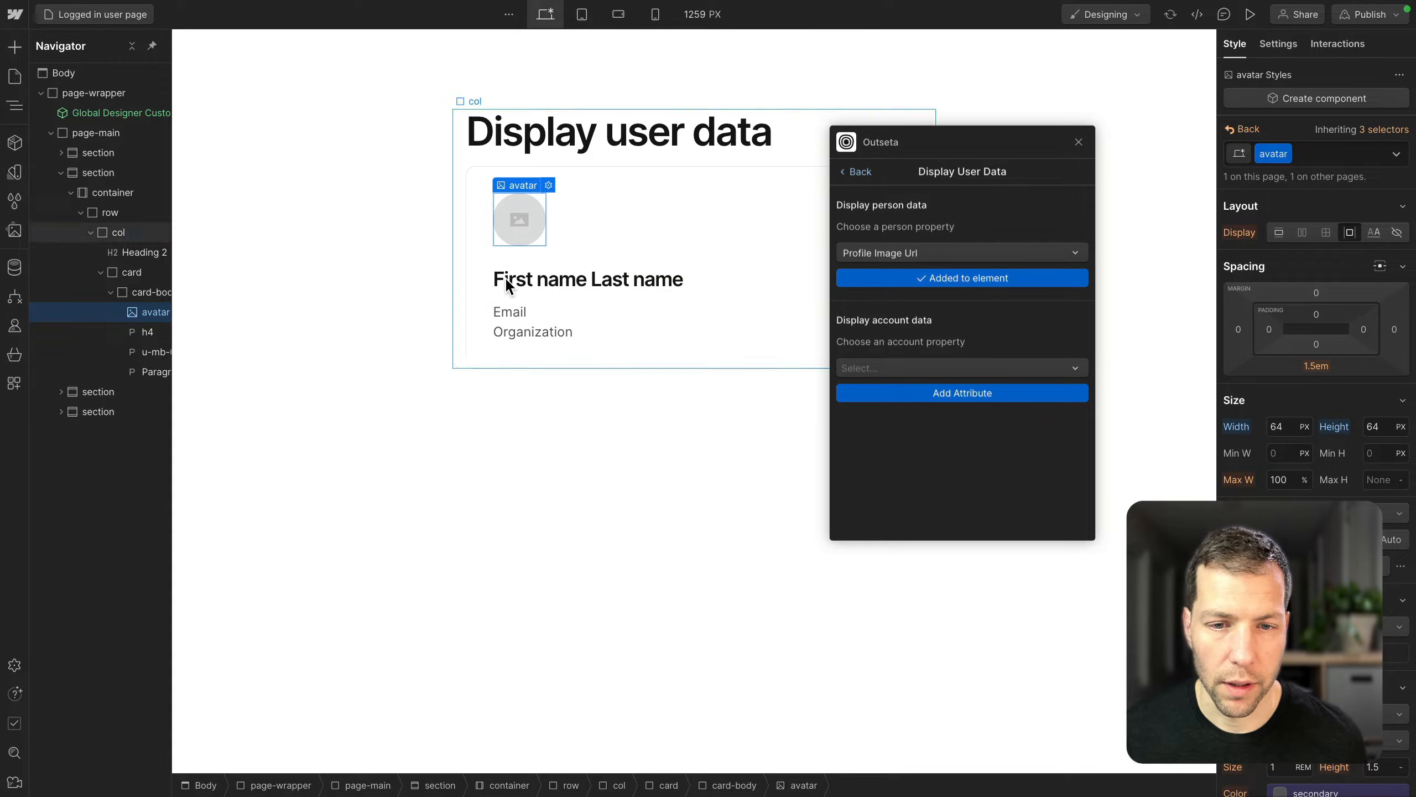
Wrap 'First name' in its own span bound to the Outseta person First name property
left_click(571, 279)
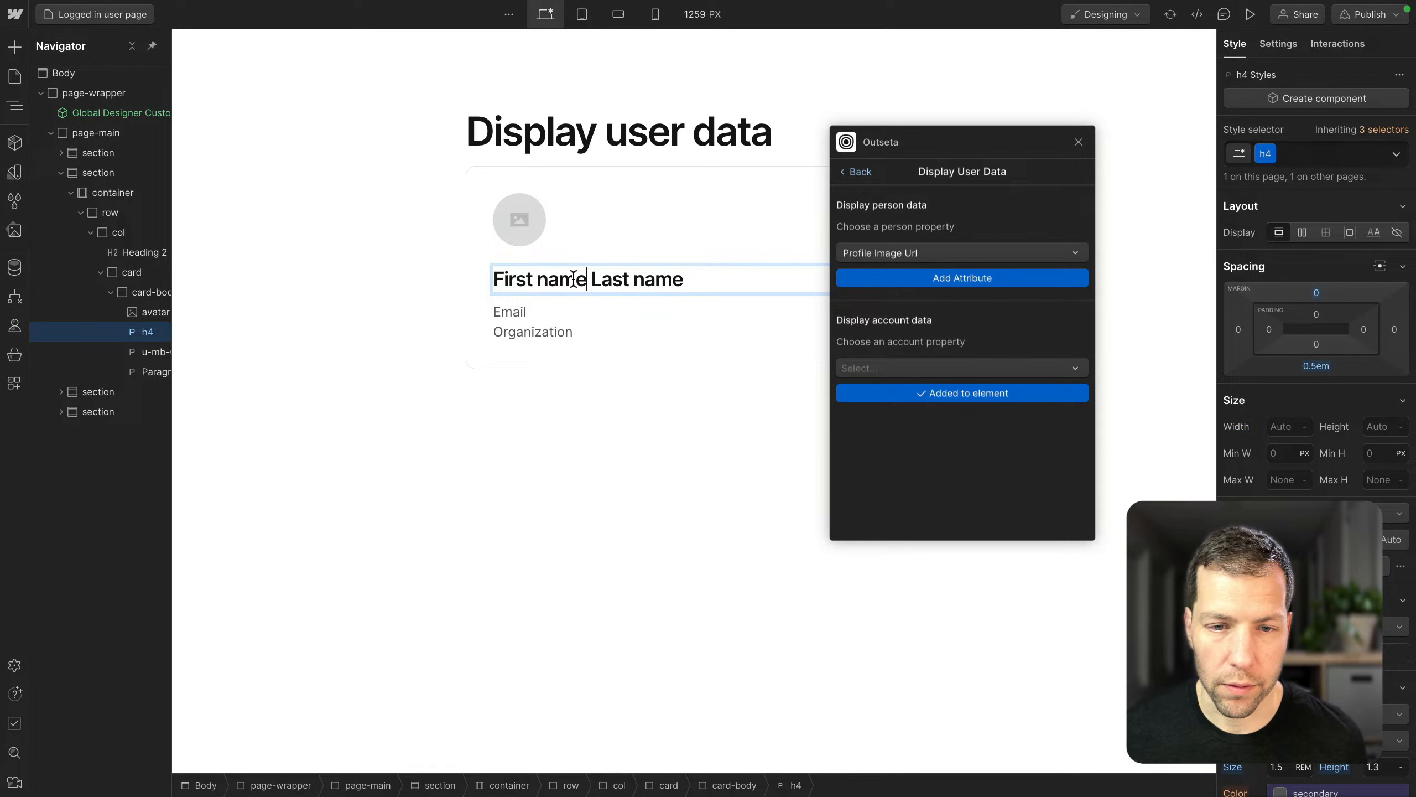
double_click(540, 279)
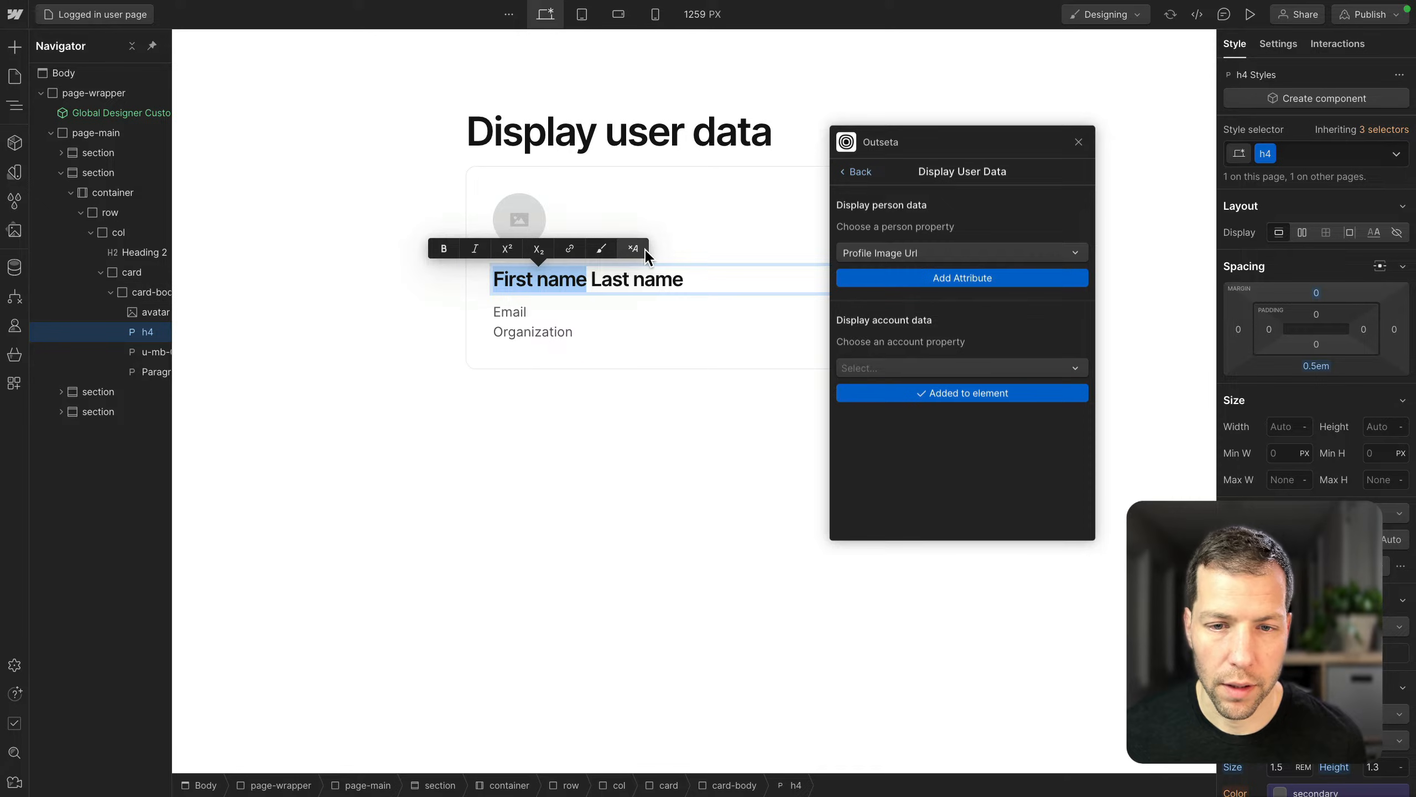
left_click(538, 279)
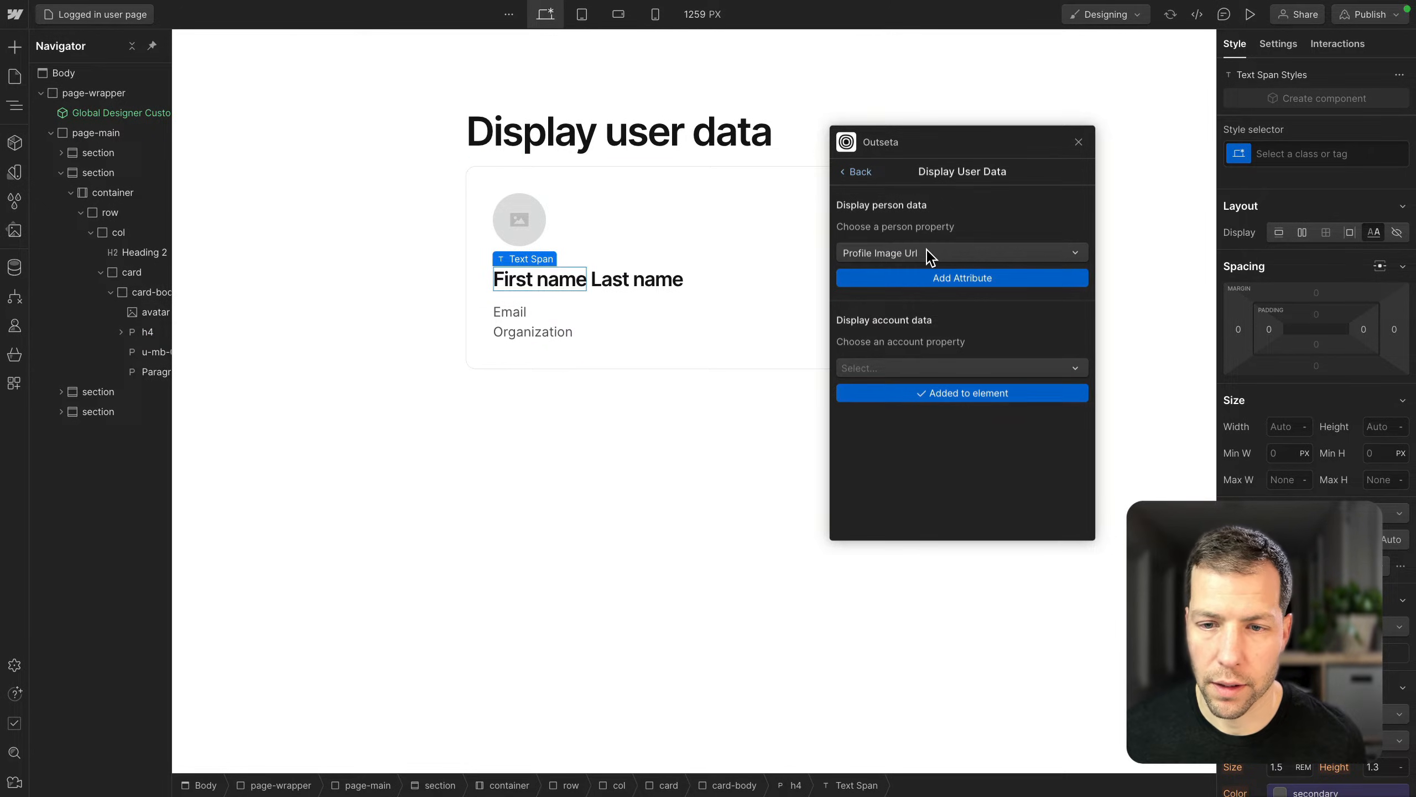
left_click(963, 253)
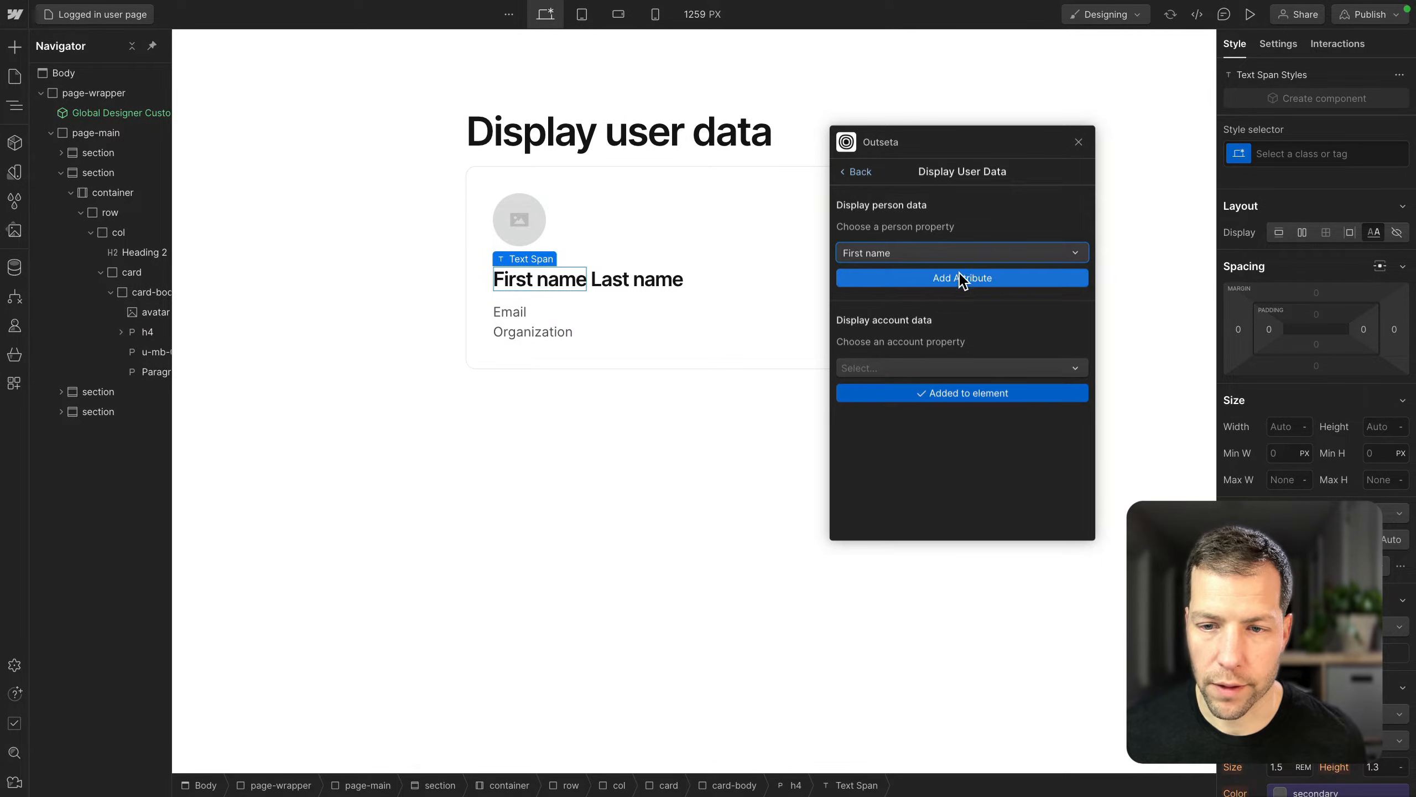
left_click(963, 278)
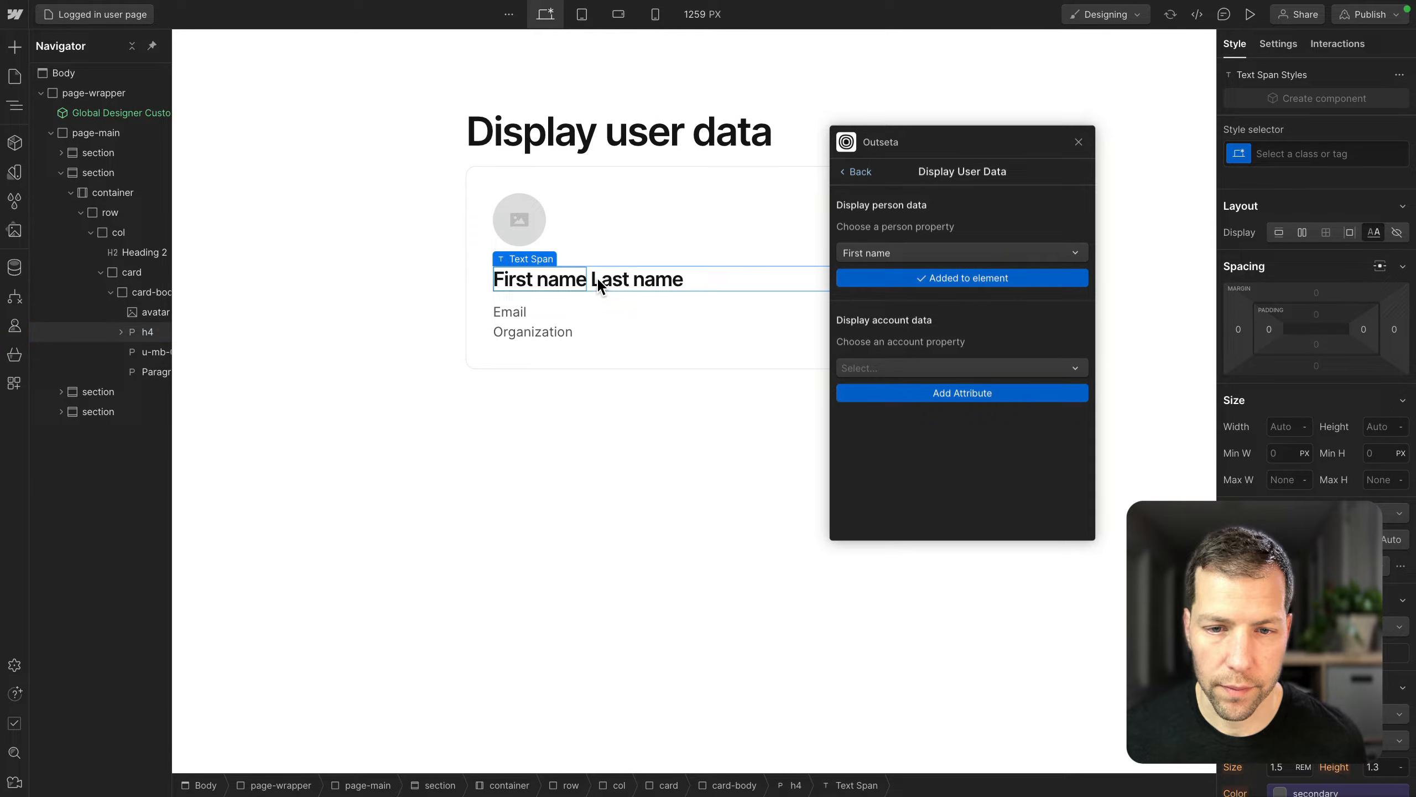
Wrap 'Last name' in its own span and choose the person Last name property
double_click(637, 279)
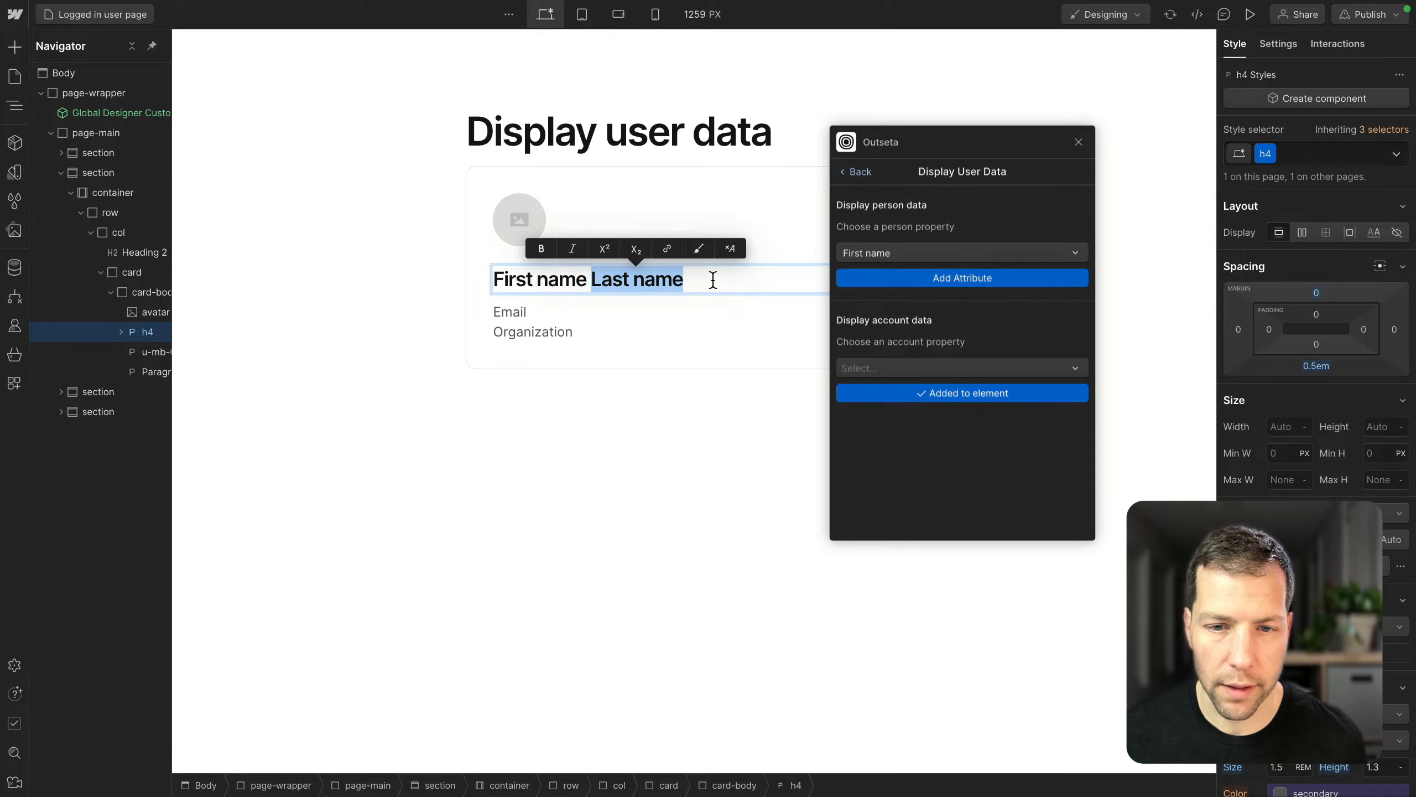
left_click(636, 278)
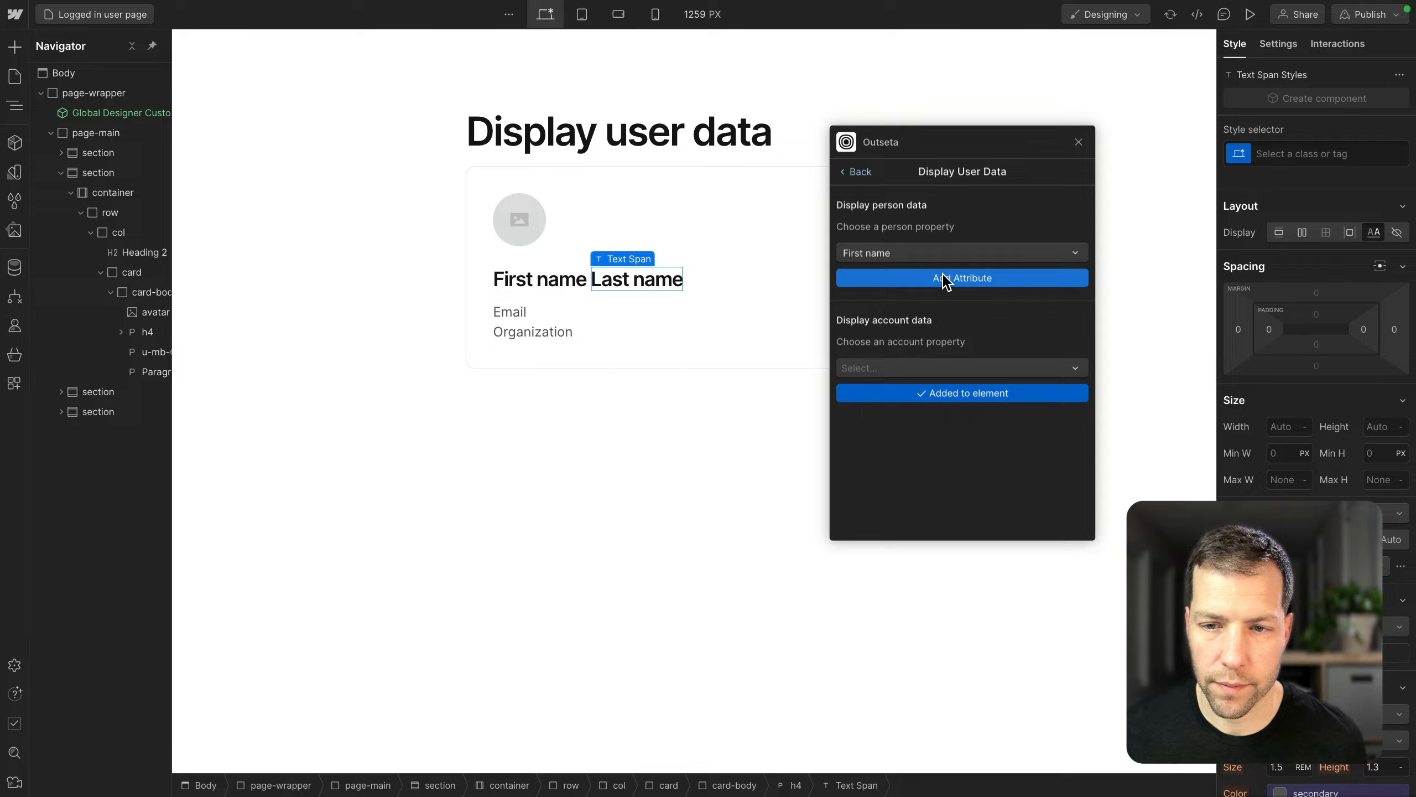
left_click(962, 252)
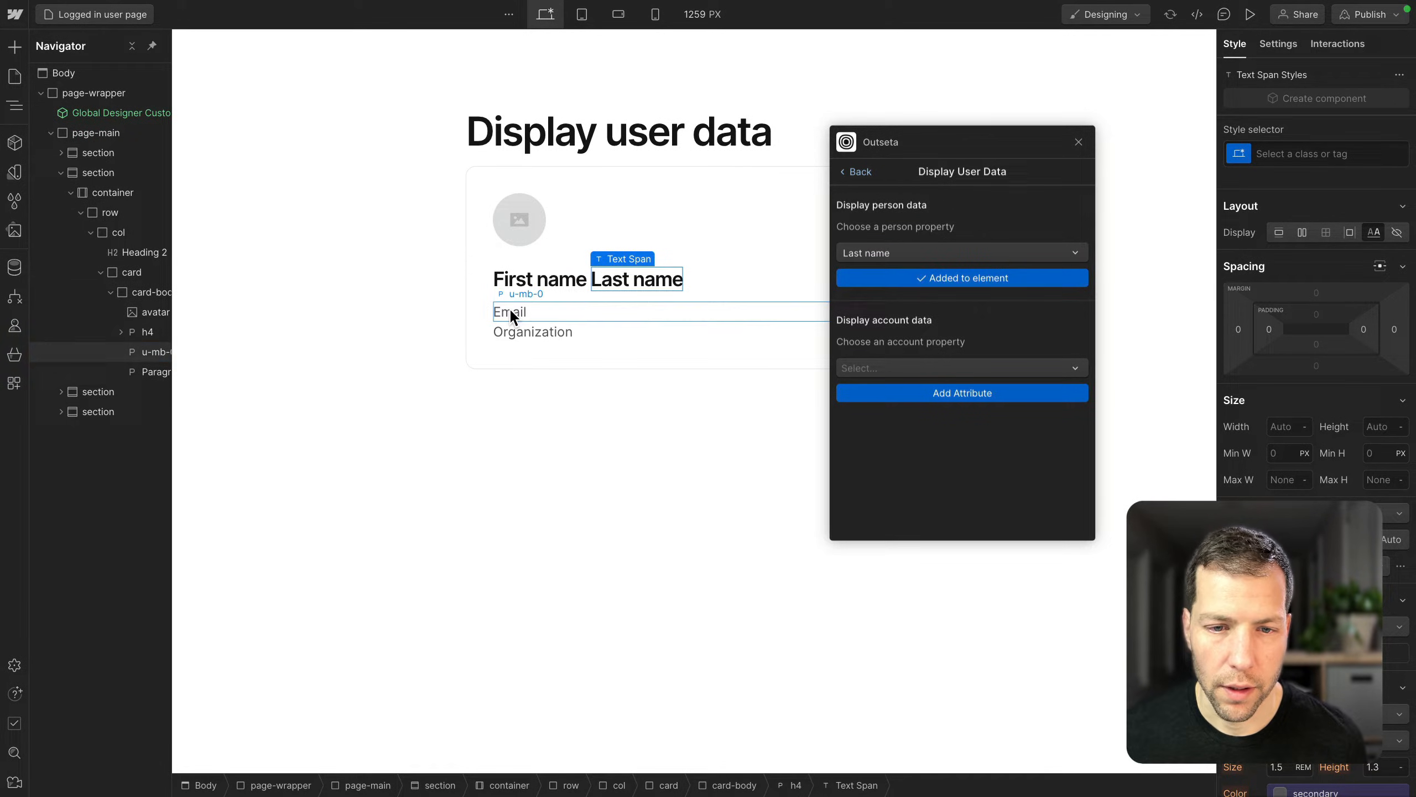
Bind the card's Email line to the Outseta person Email property
left_click(963, 253)
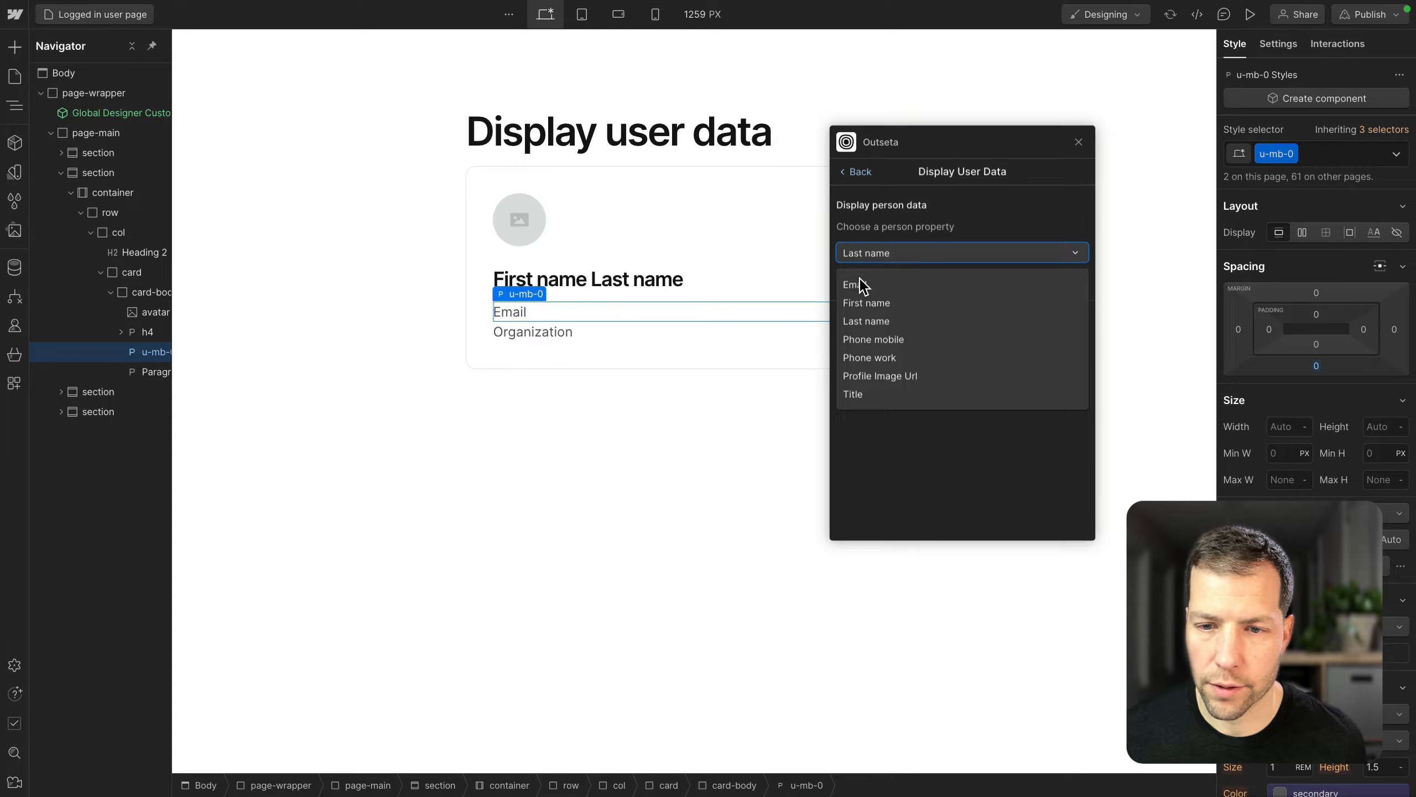
left_click(853, 284)
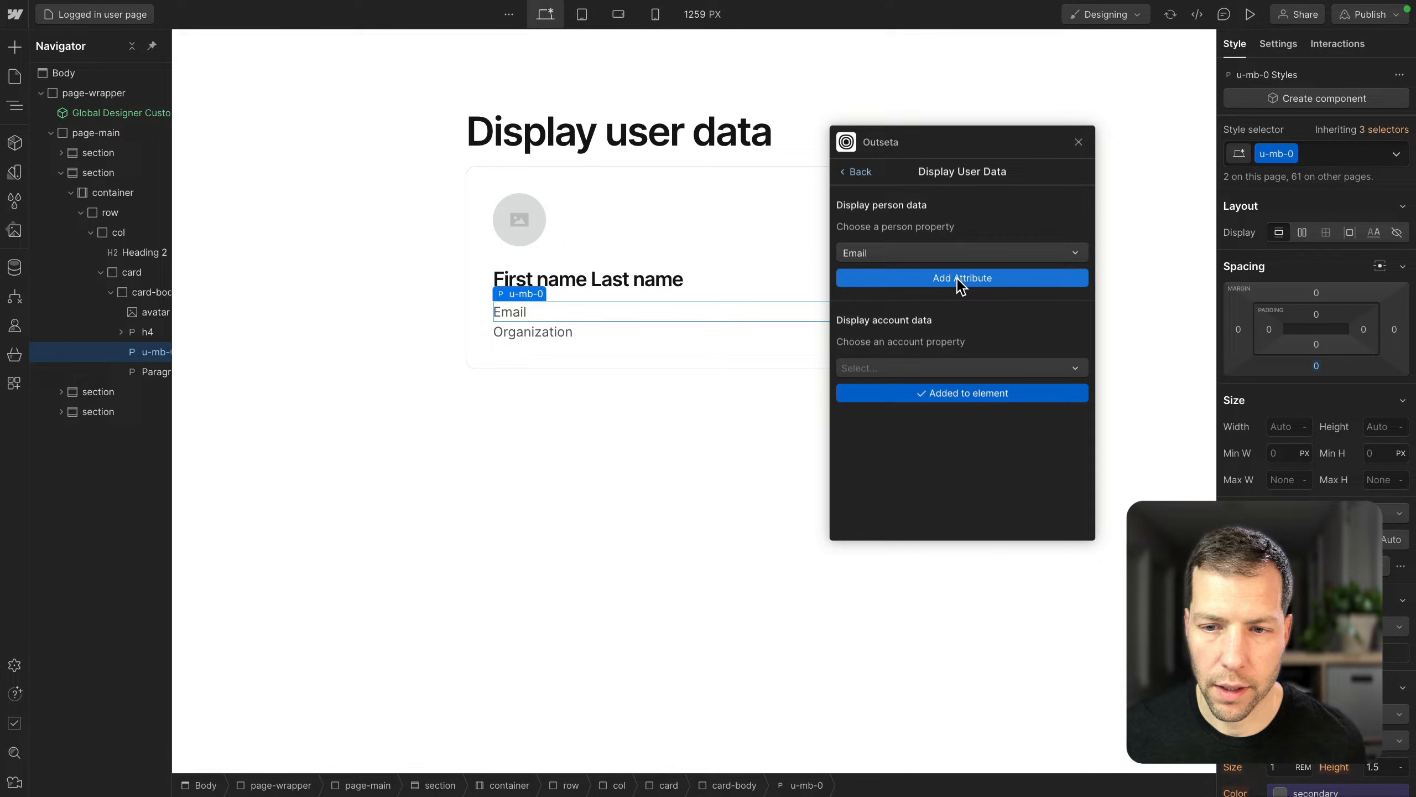
left_click(963, 278)
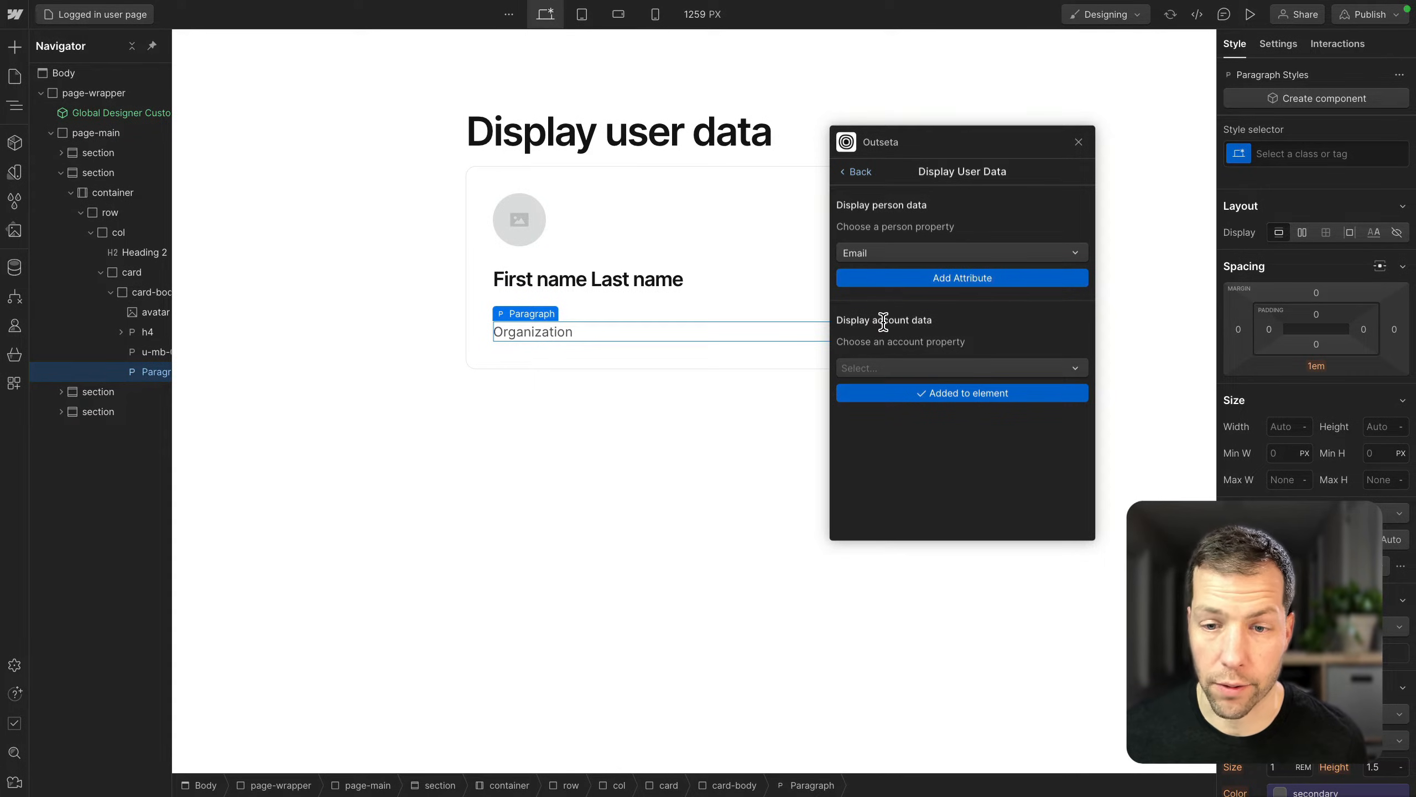
Bind the Organization paragraph to the Outseta account Name property
left_click(963, 367)
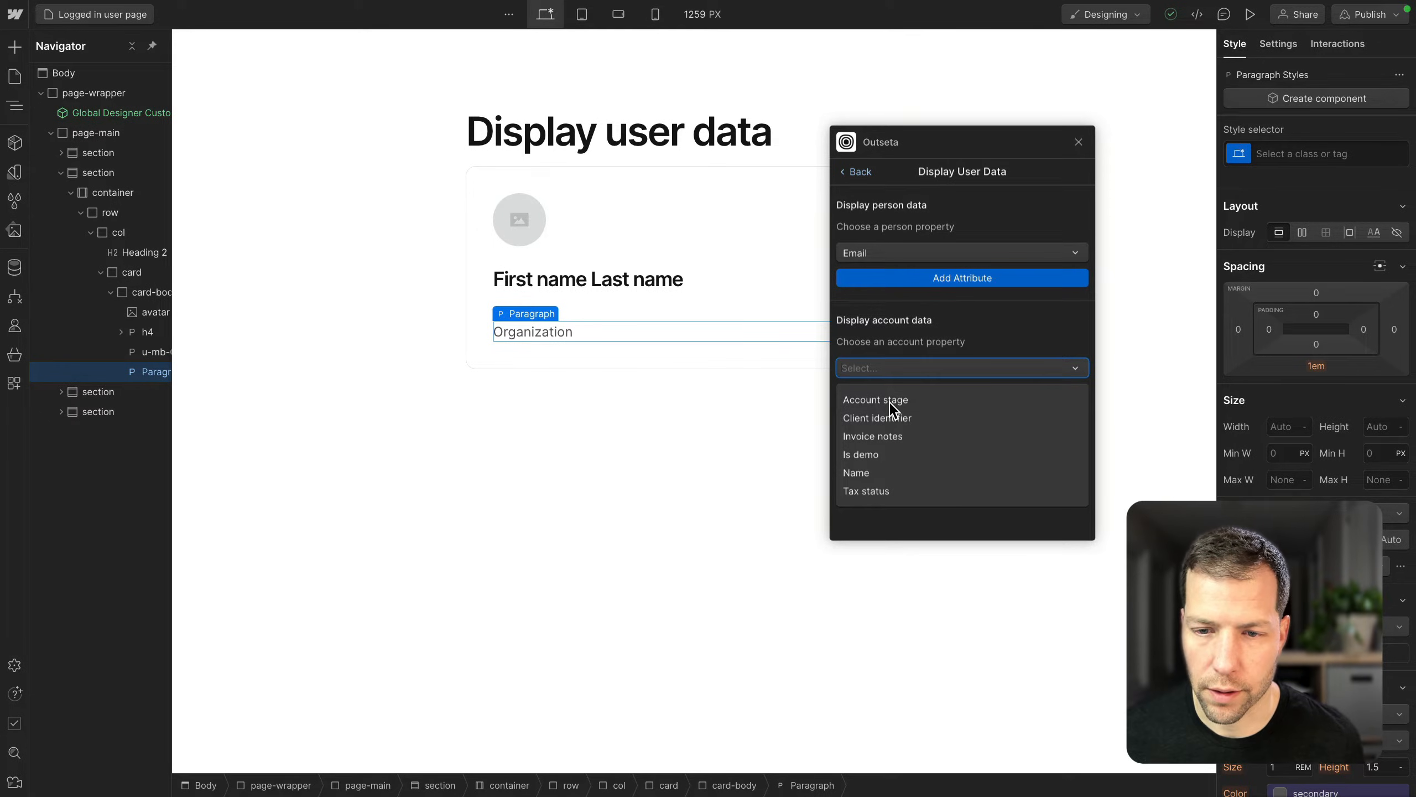
mouse_move(870, 478)
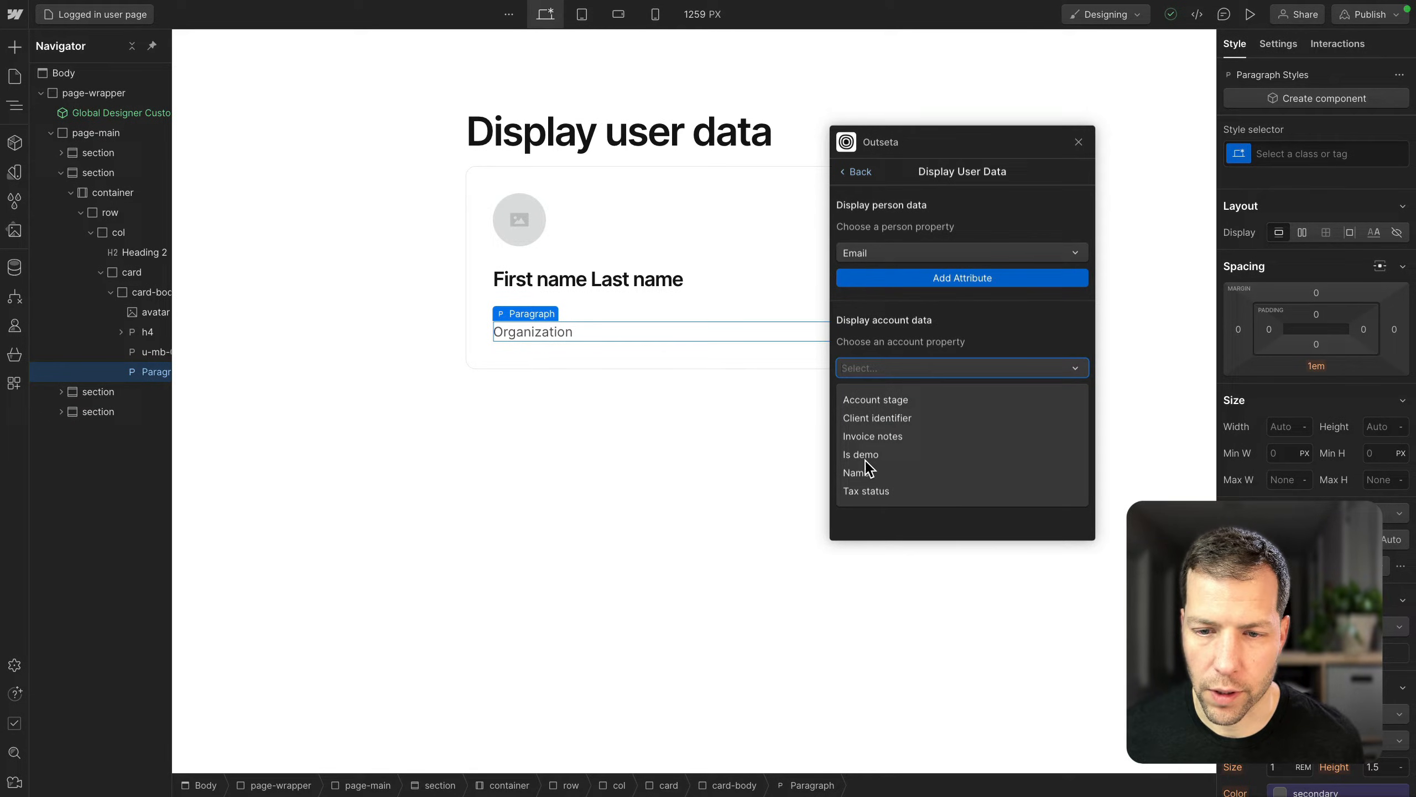
left_click(849, 473)
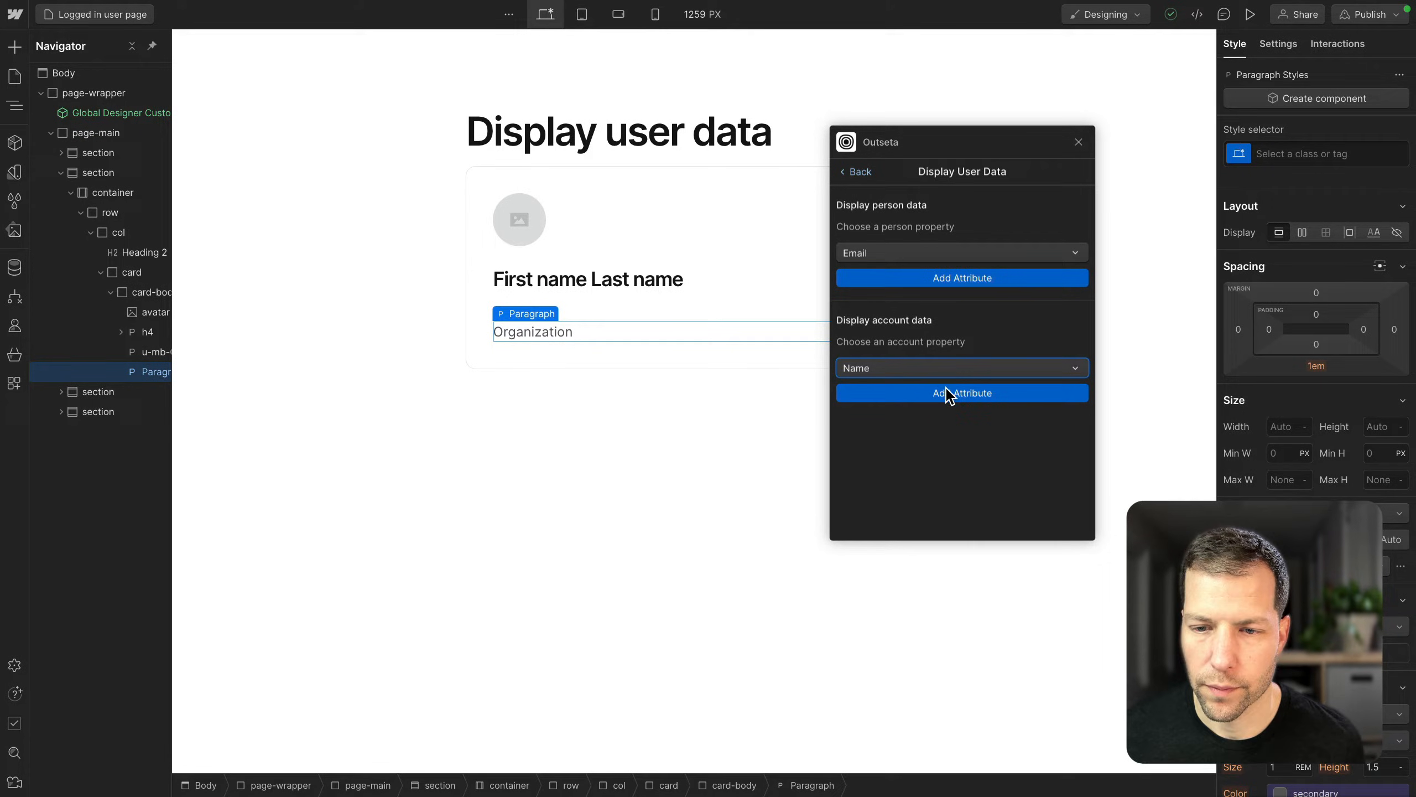
left_click(962, 393)
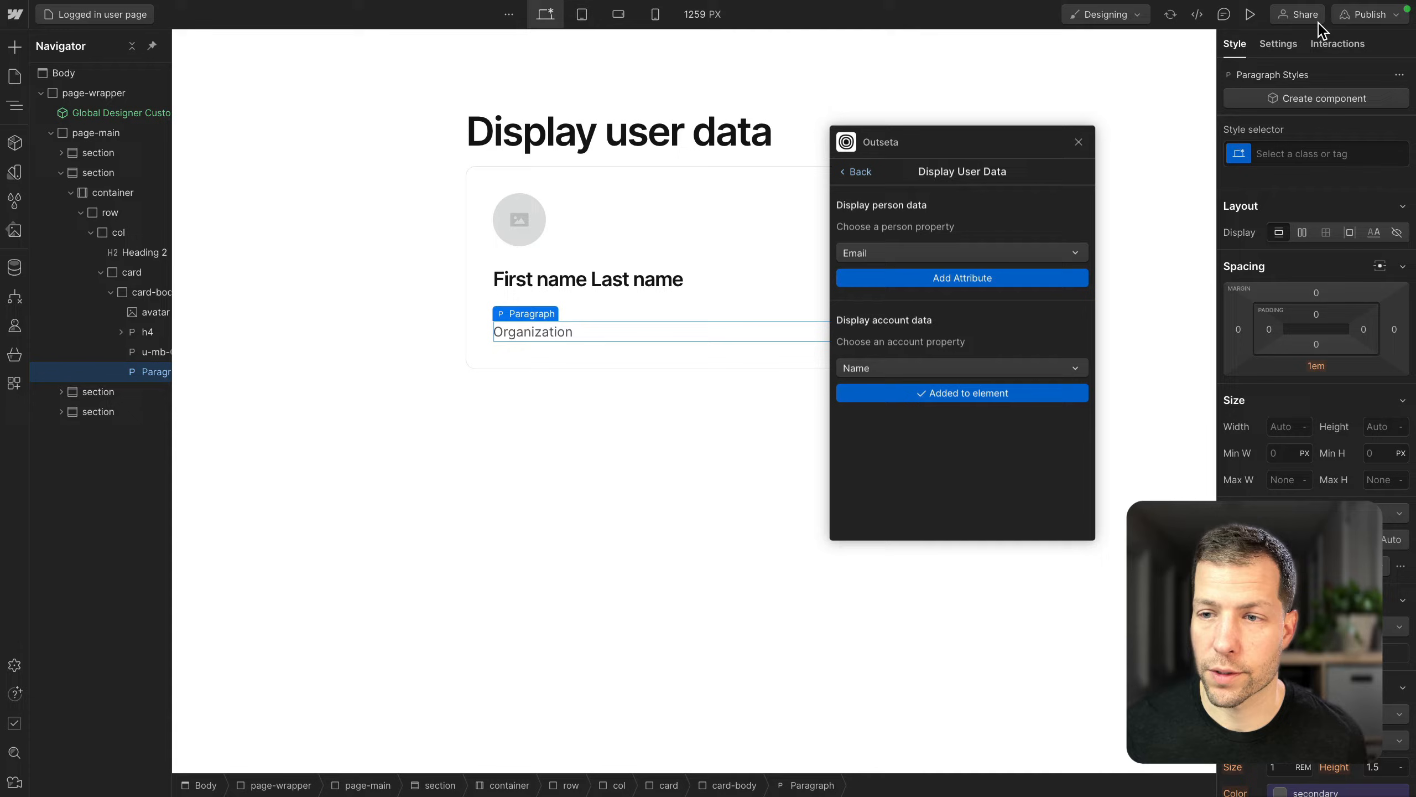
Publish the Webflow site to its staging domain
left_click(1370, 14)
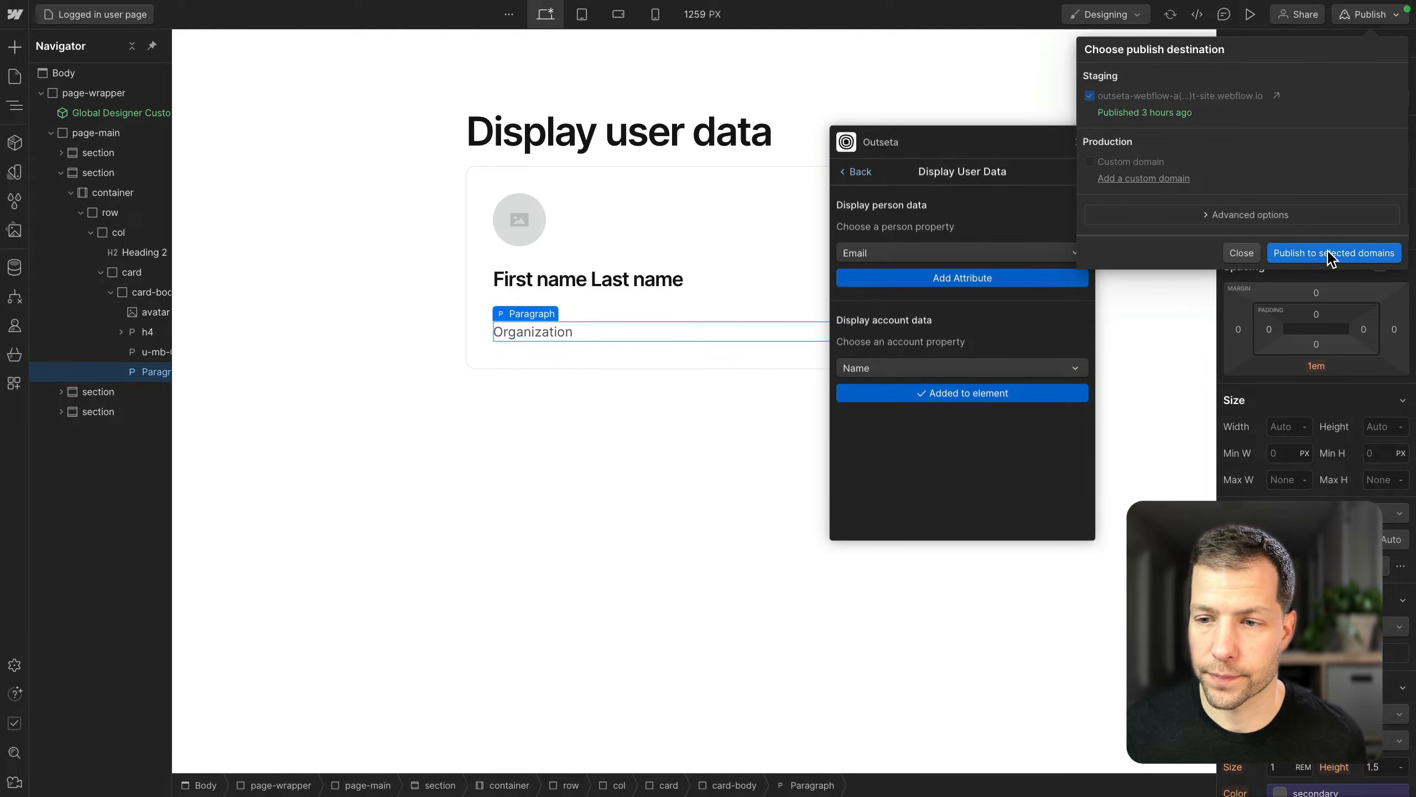
left_click(1334, 252)
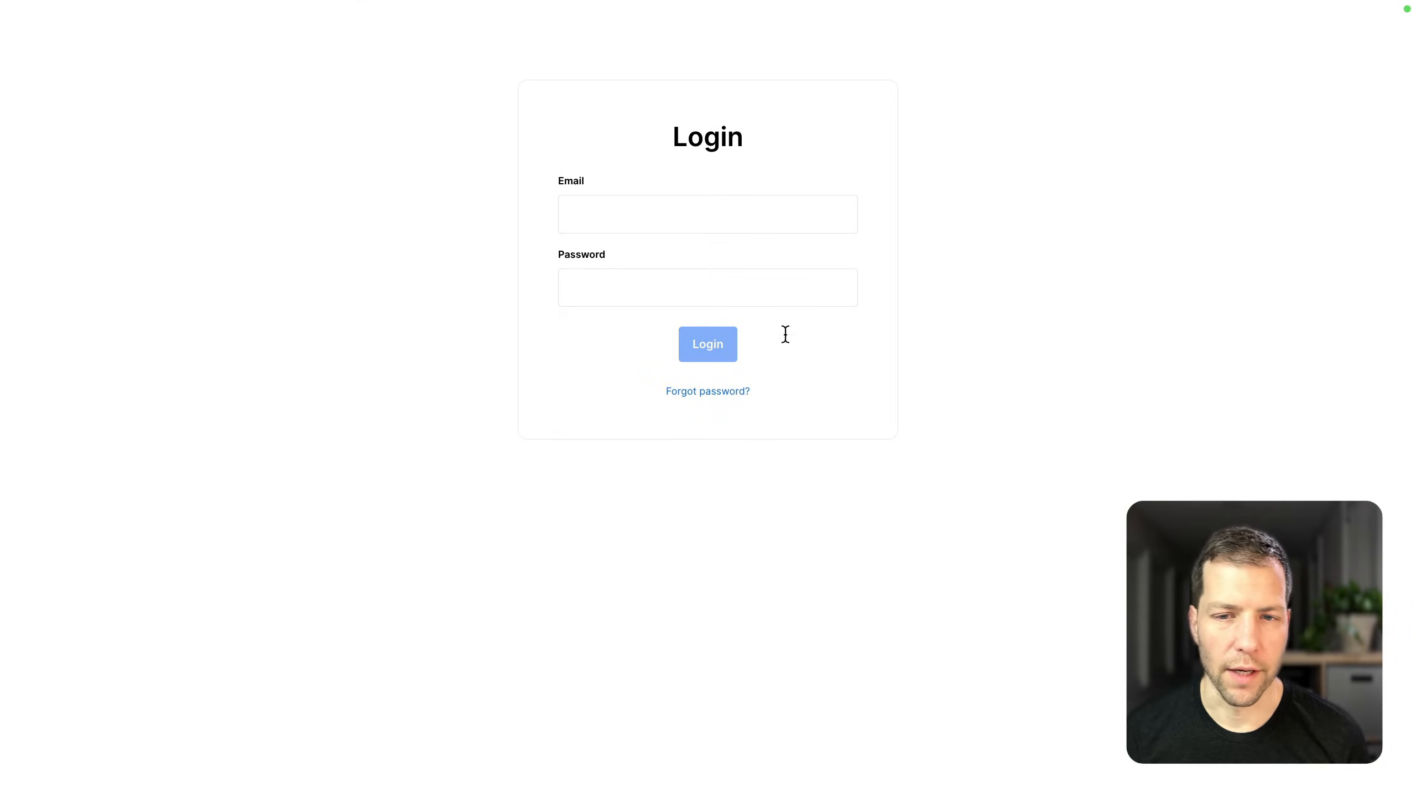
mouse_move(617, 215)
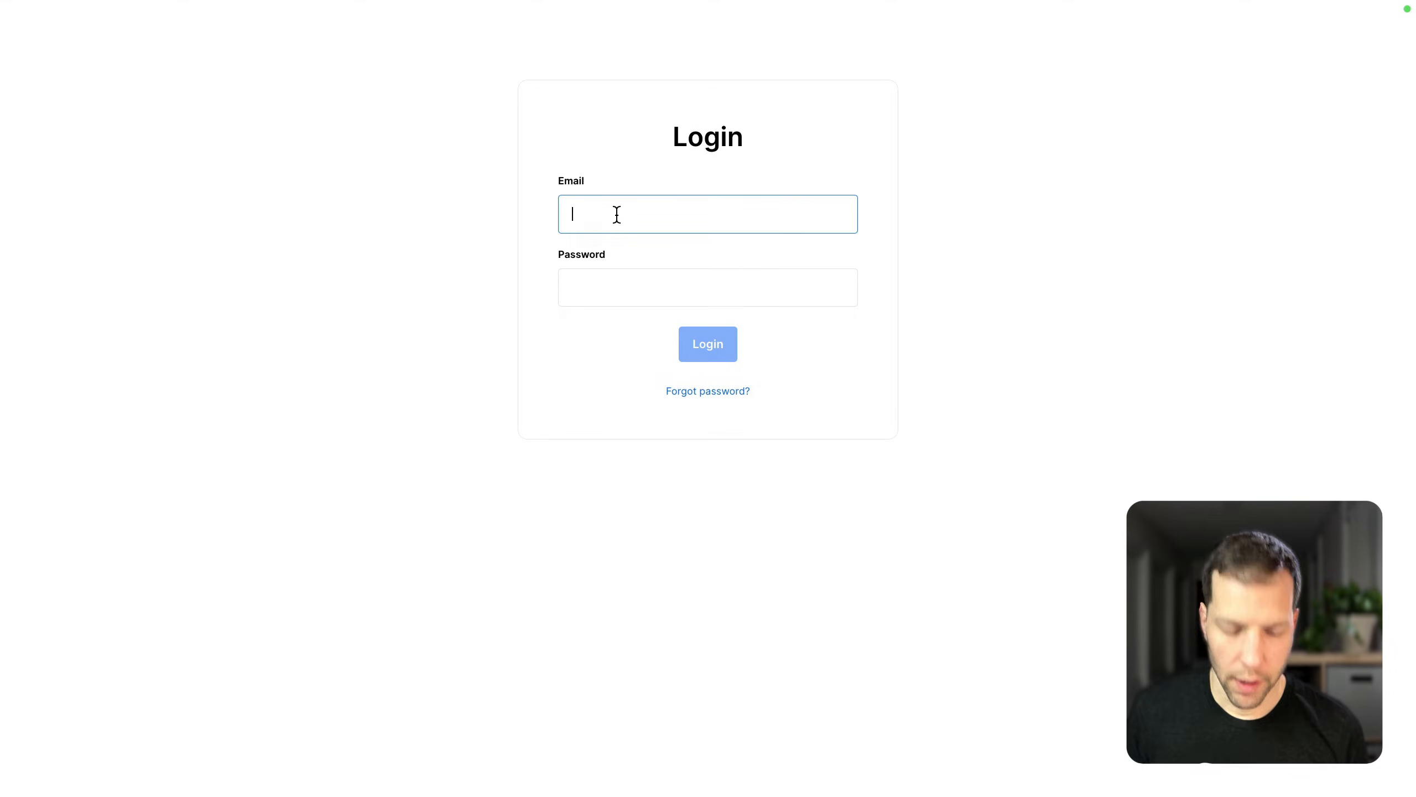
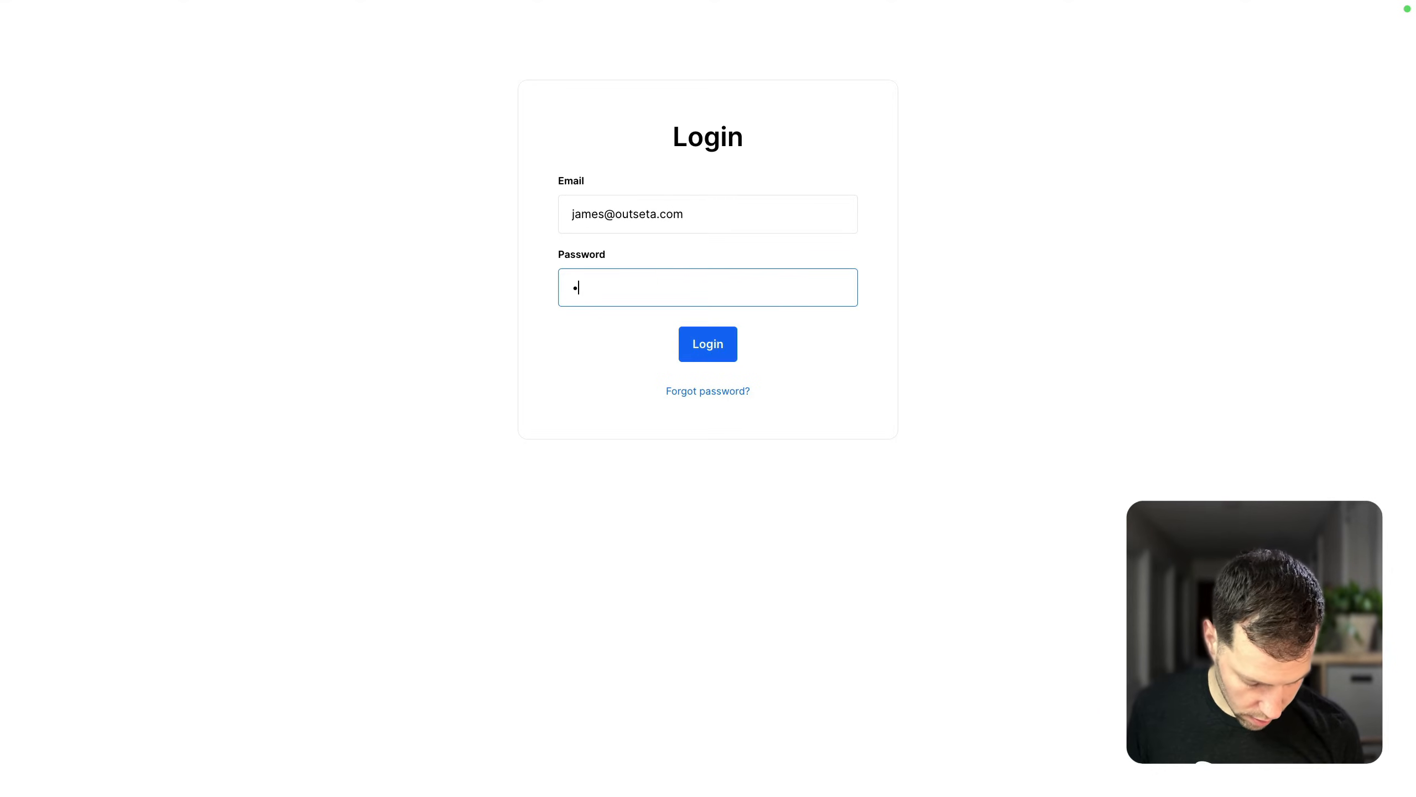
Log in on the published site with the user's email (james...) and password
type("assword")
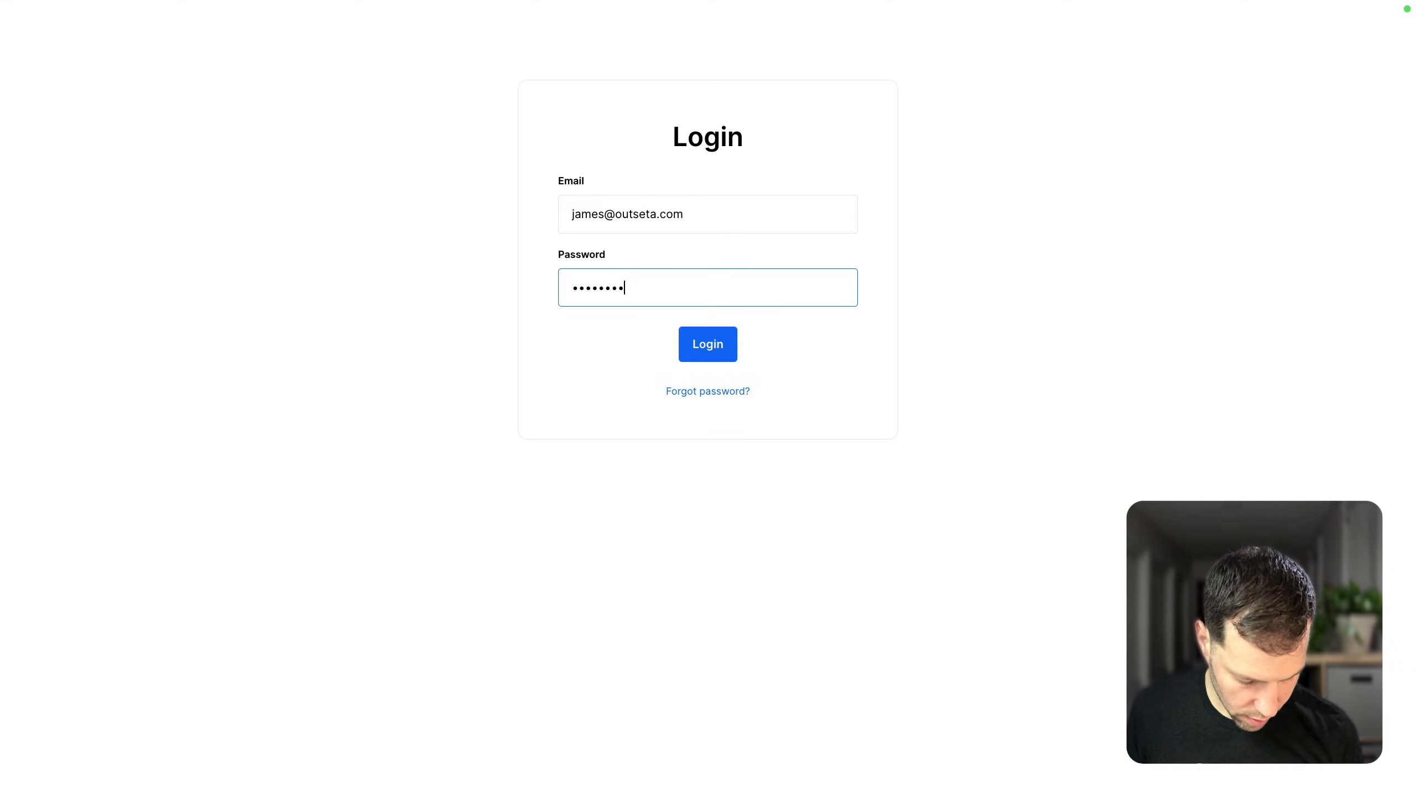
left_click(708, 344)
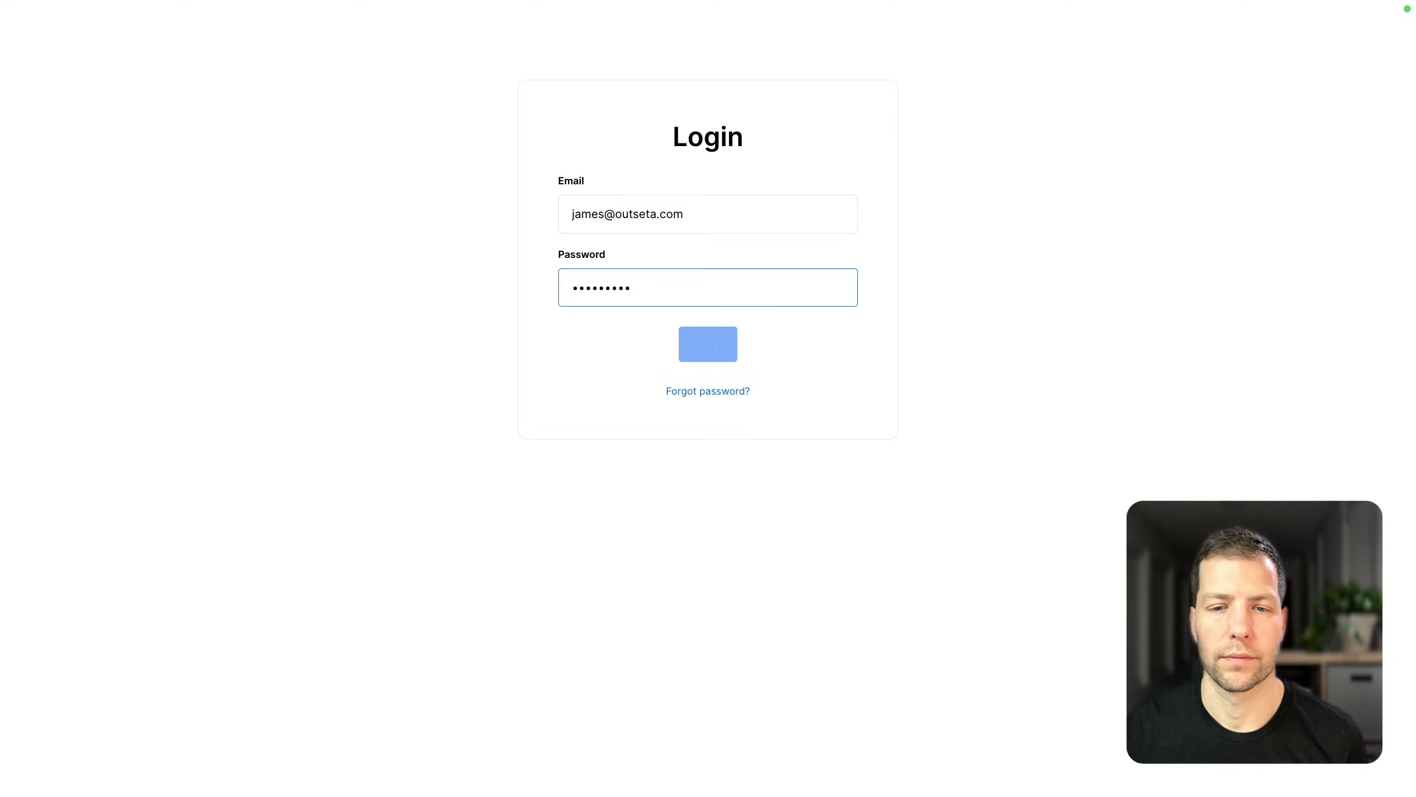
Review the live card showing the real avatar, full name, email and organization Outseta
left_click(708, 343)
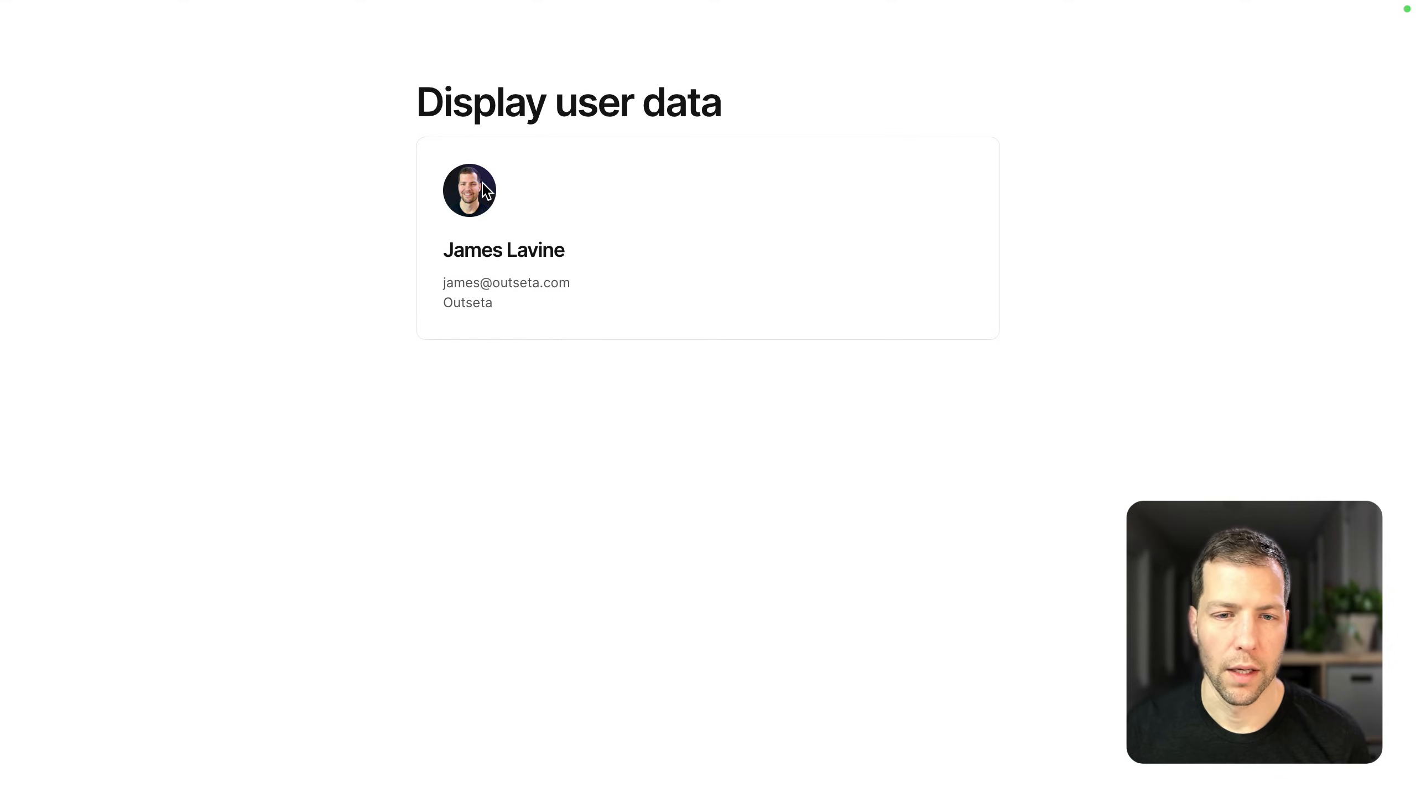
mouse_move(212, 264)
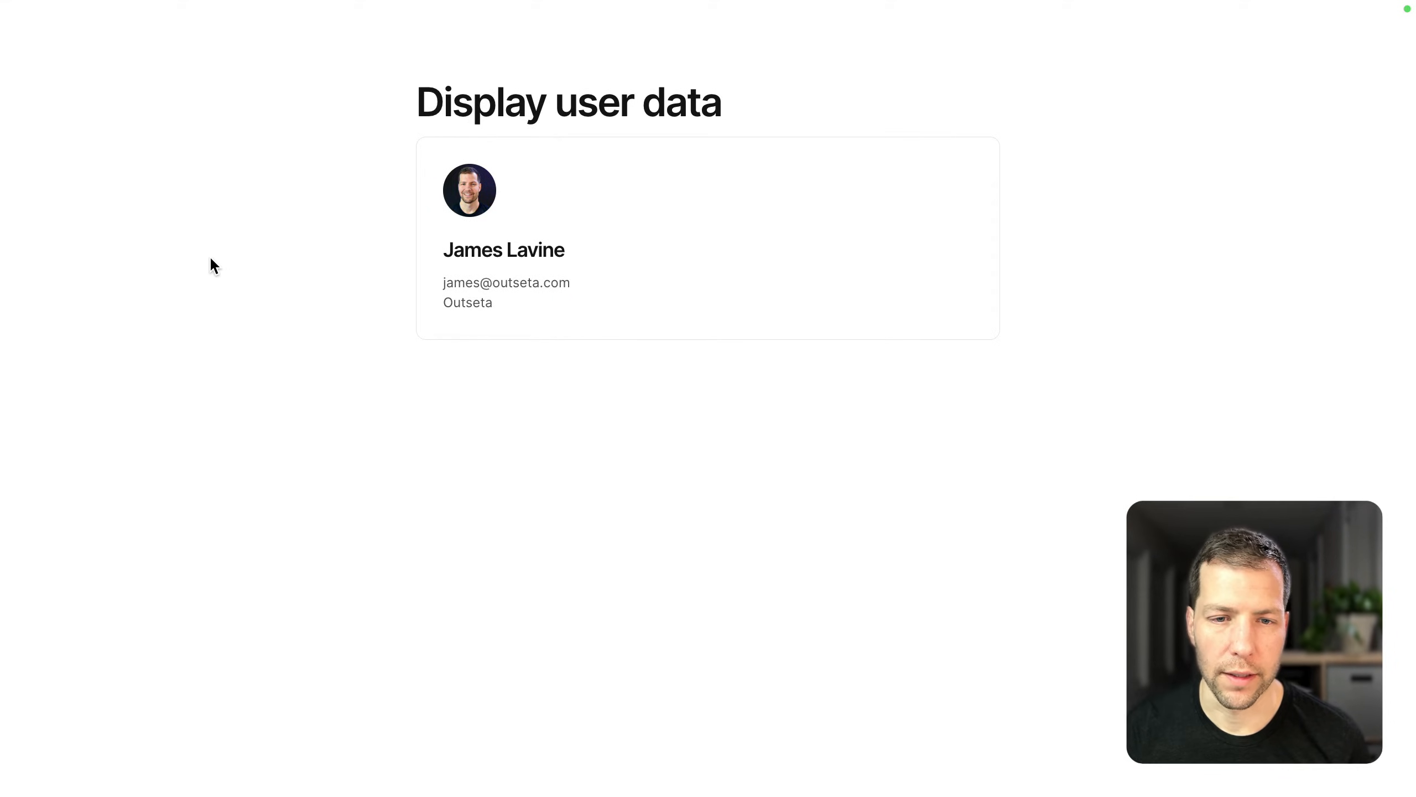
mouse_move(470, 201)
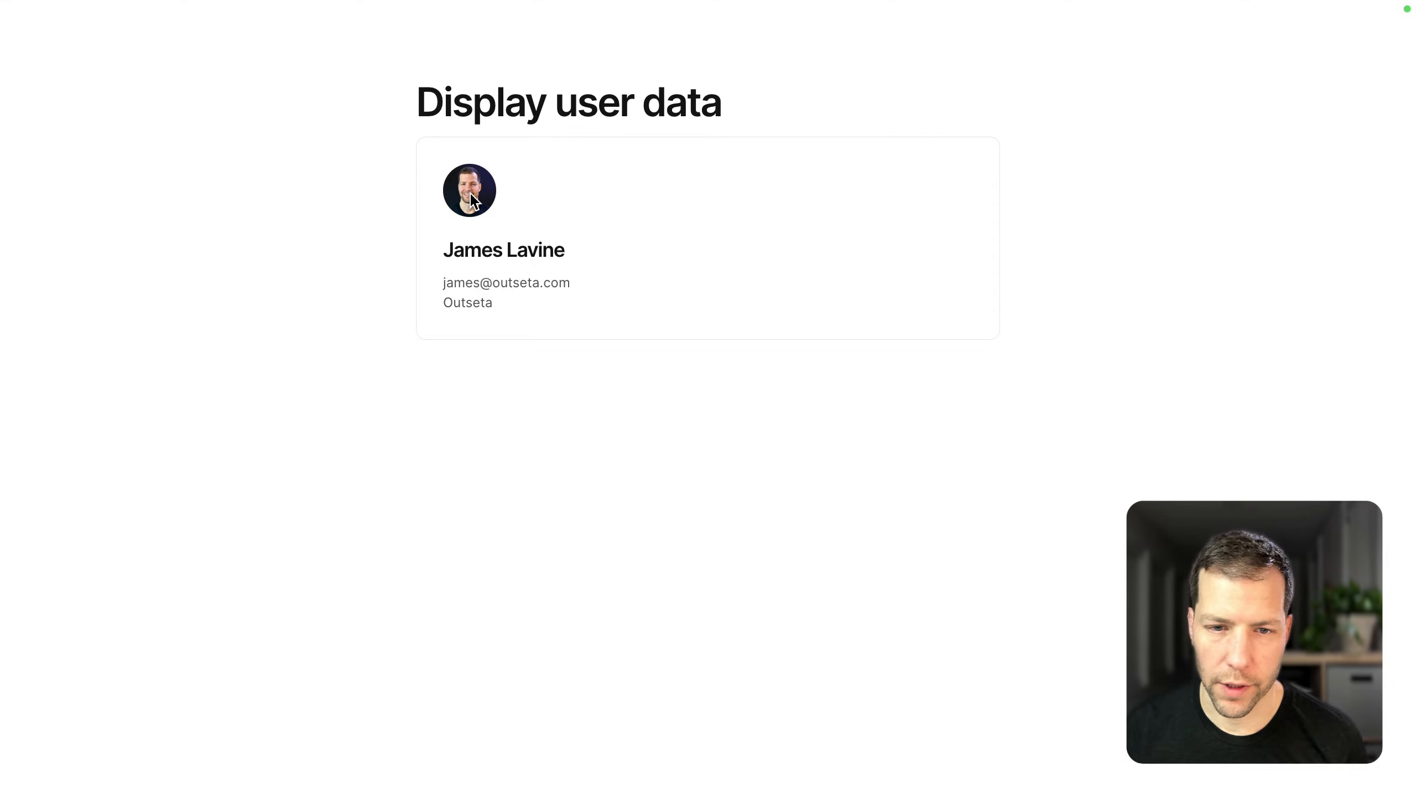
mouse_move(480, 210)
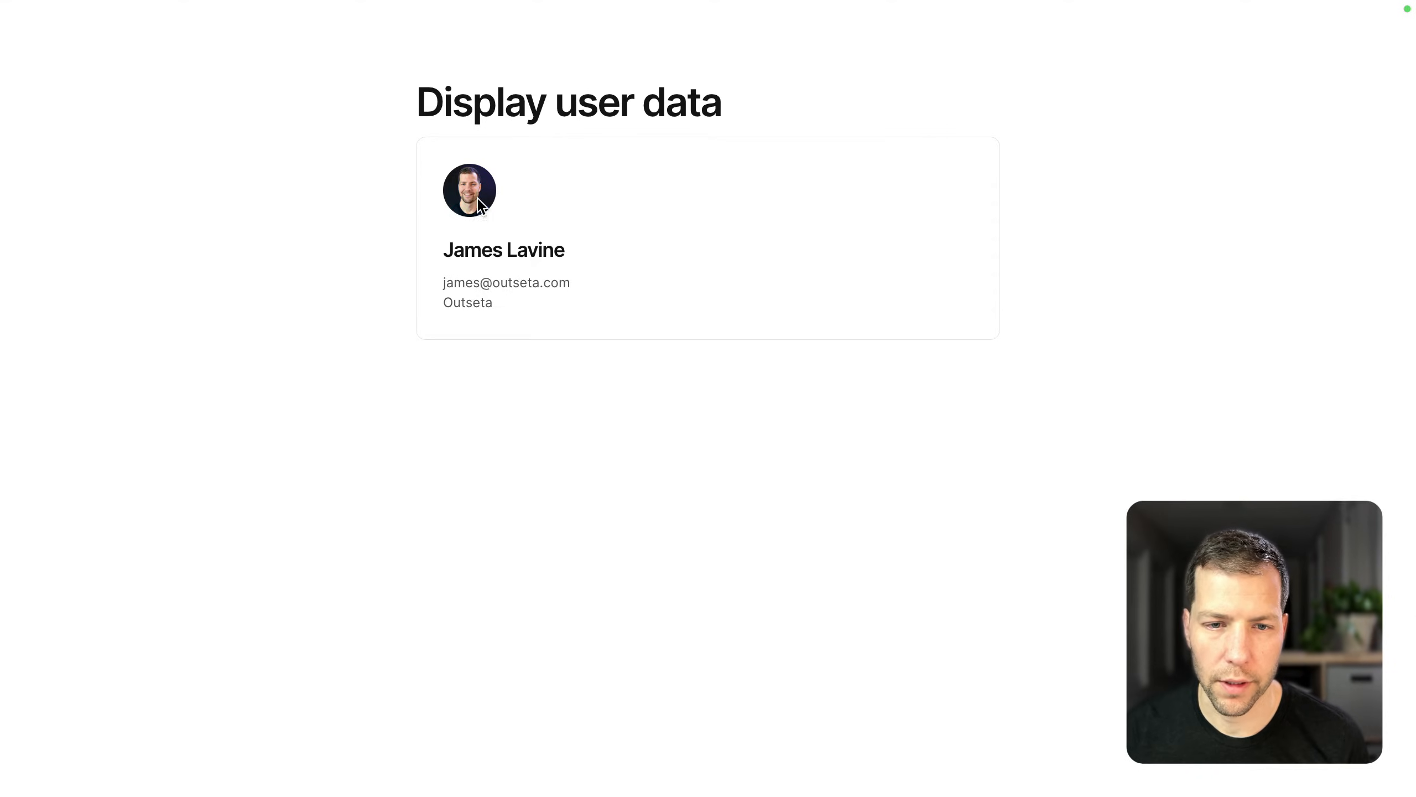
mouse_move(480, 256)
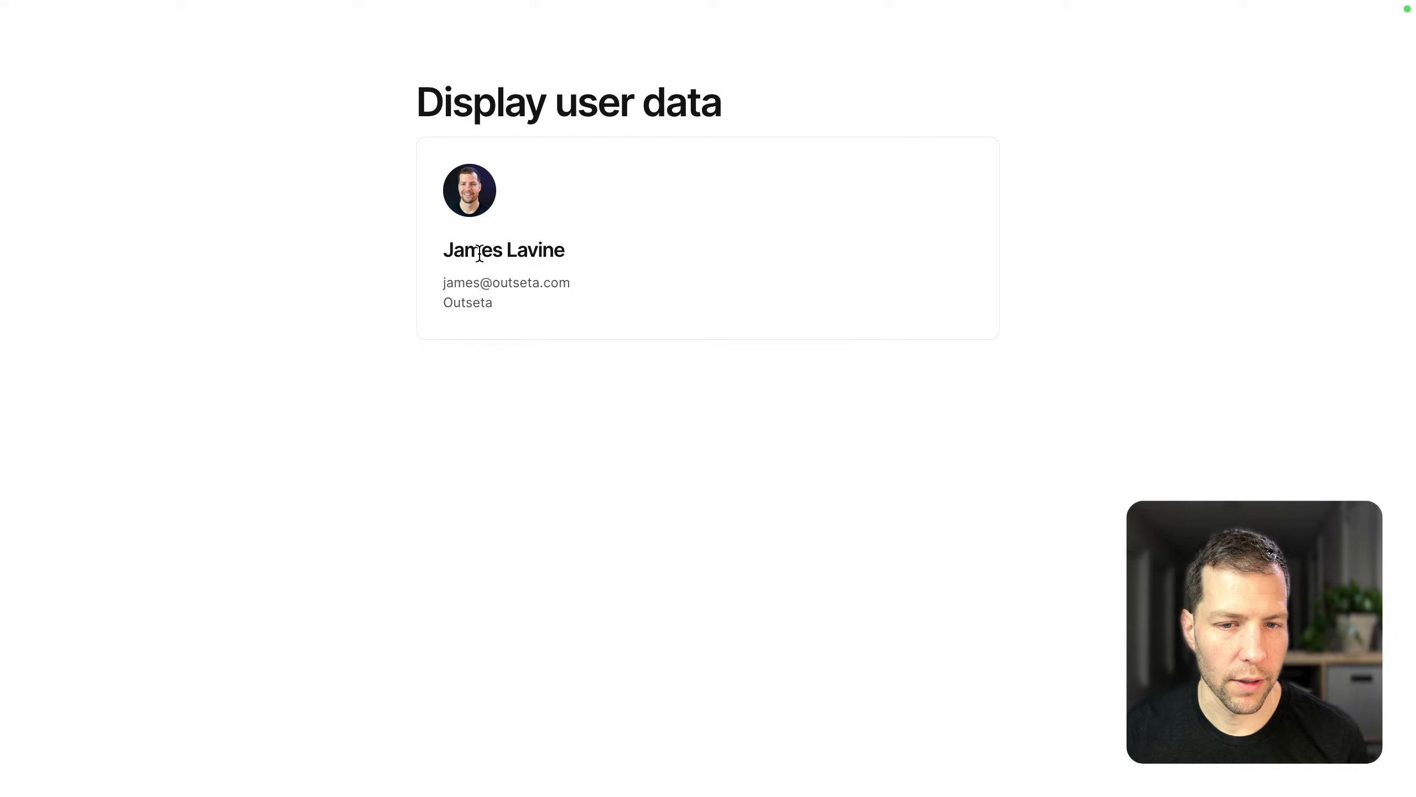
mouse_move(456, 304)
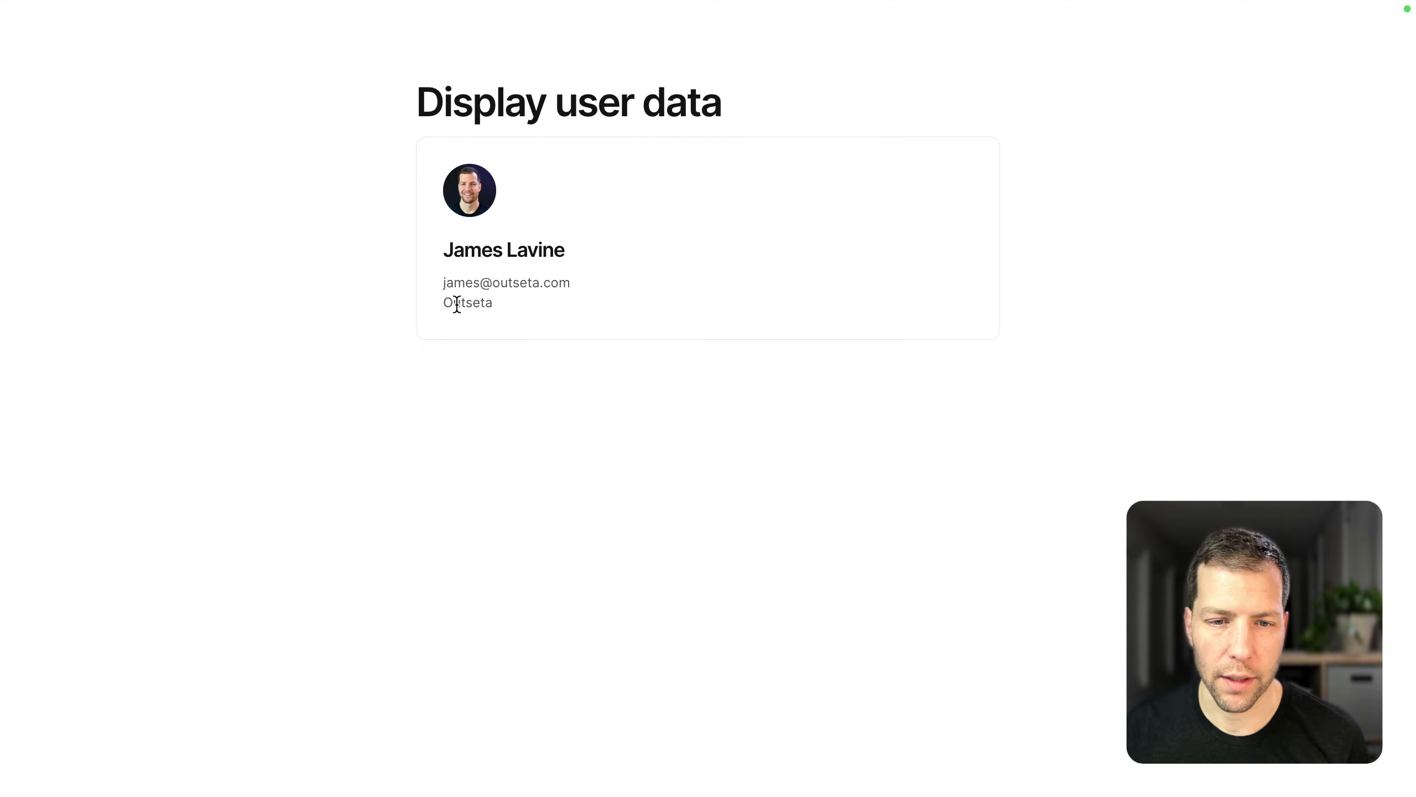
mouse_move(571, 223)
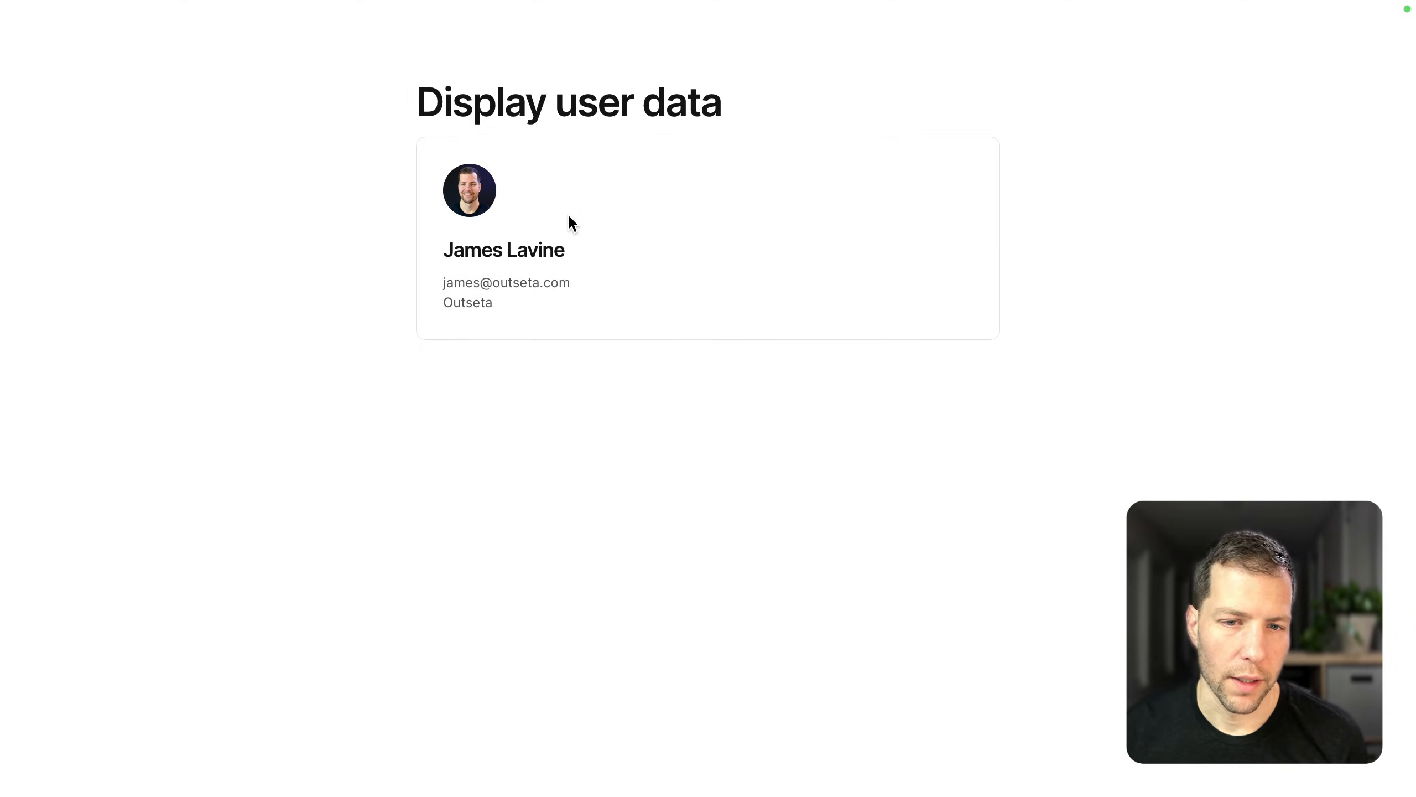
mouse_move(283, 299)
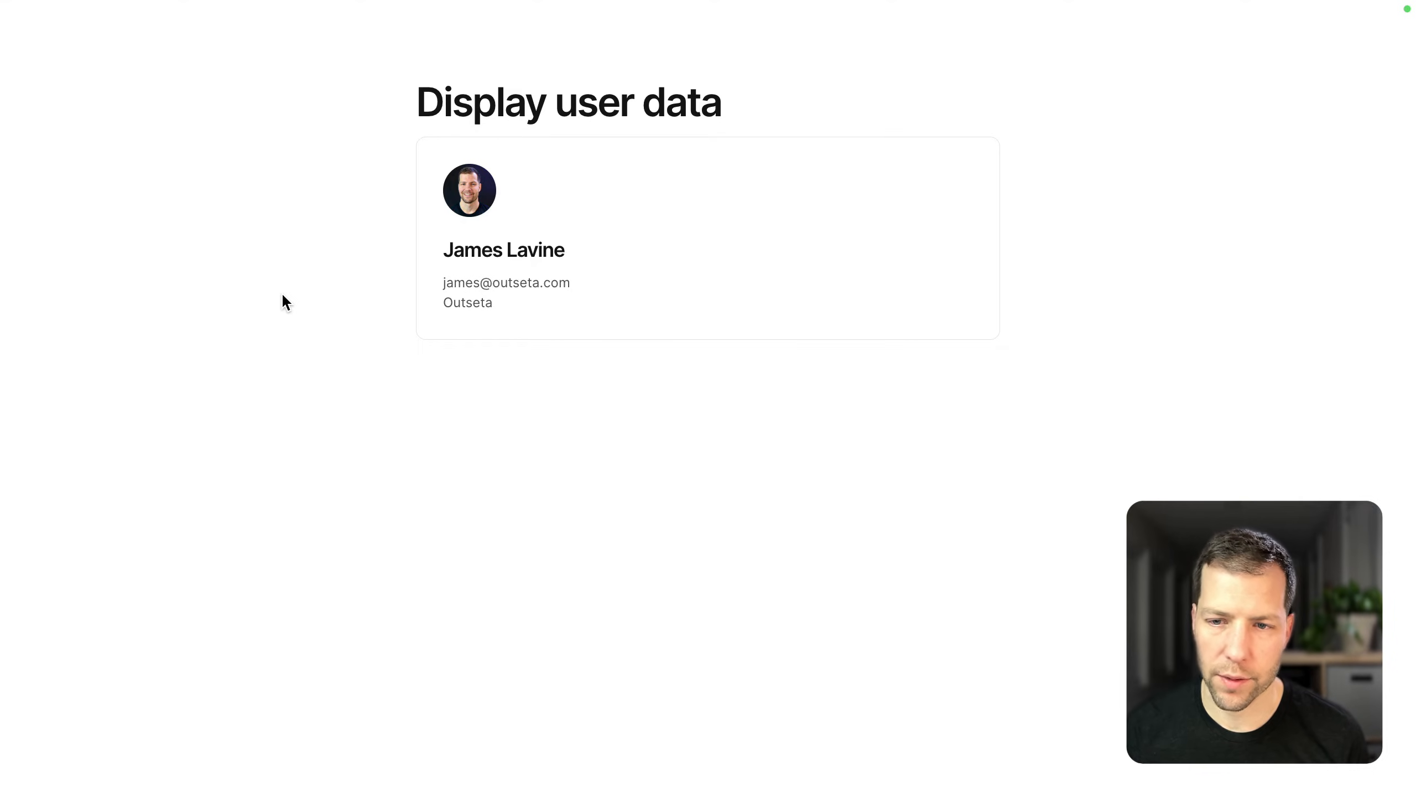